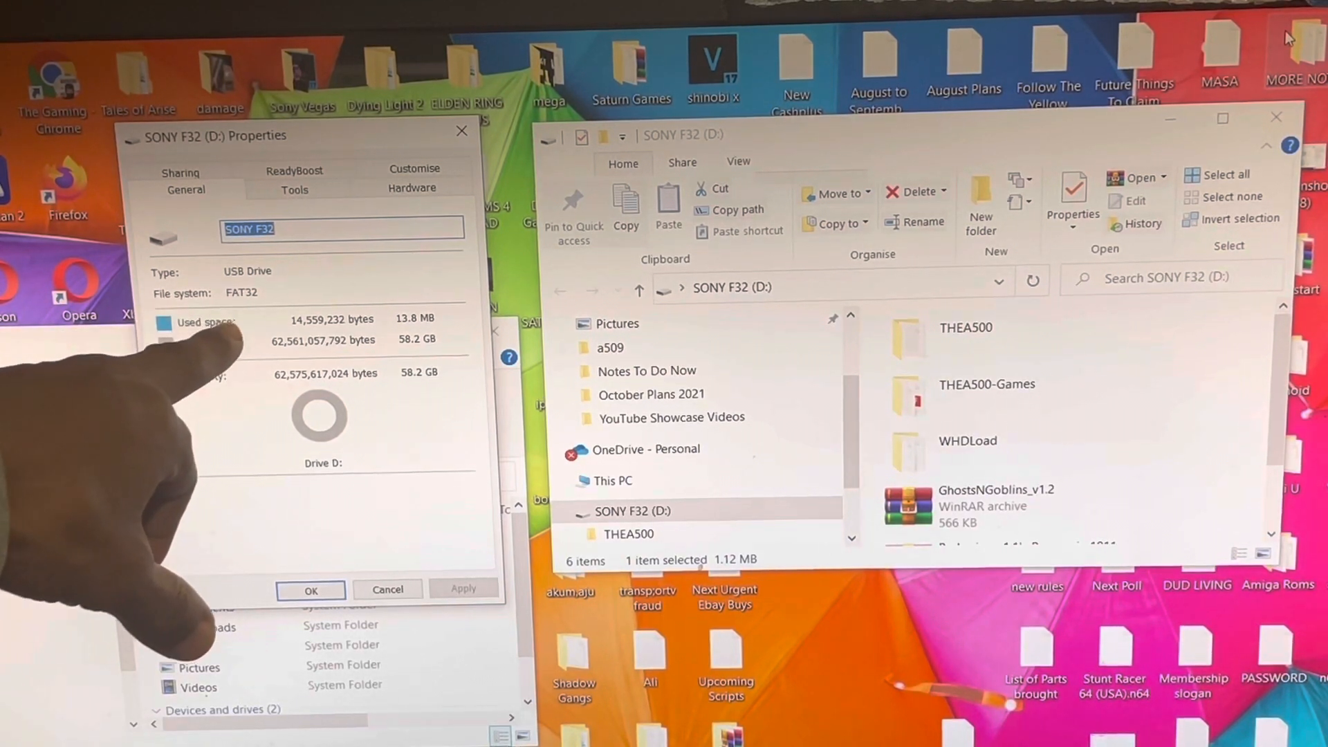
mouse_move(169, 381)
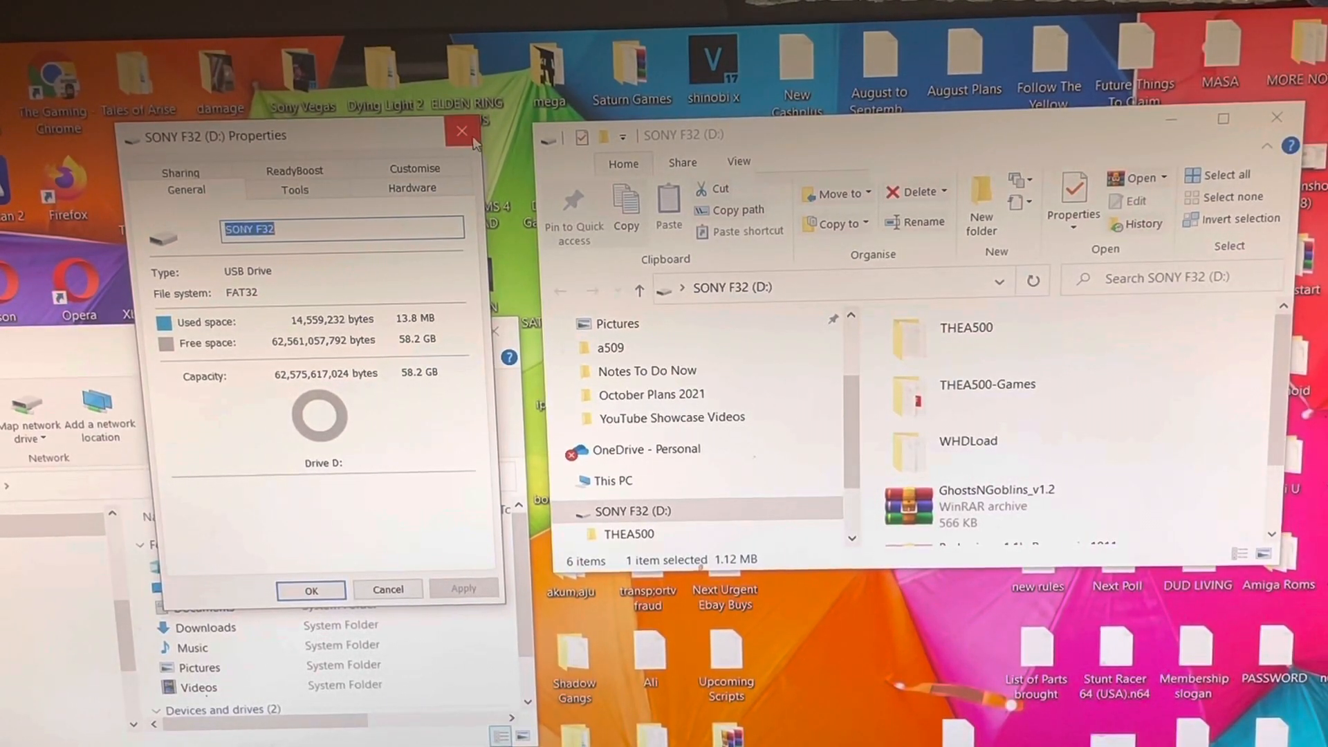
mouse_move(464, 133)
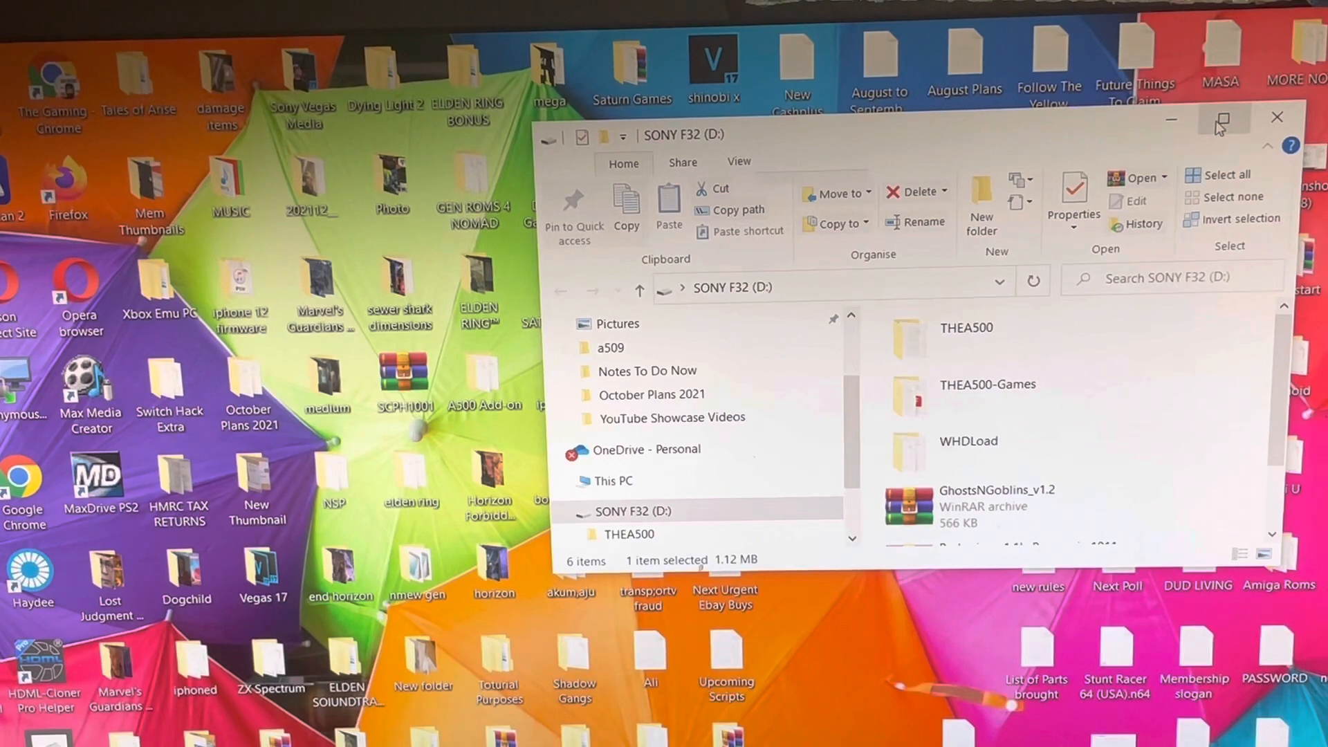
mouse_move(1223, 118)
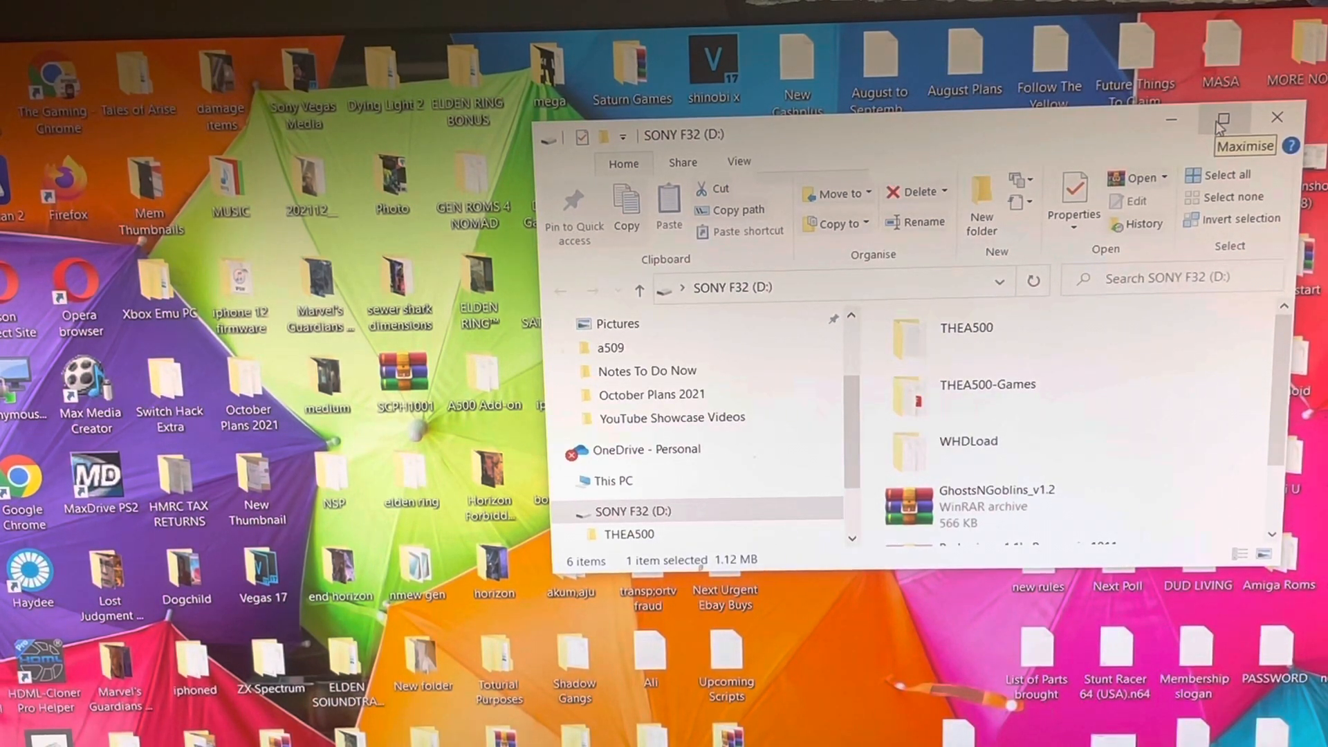
mouse_move(1222, 118)
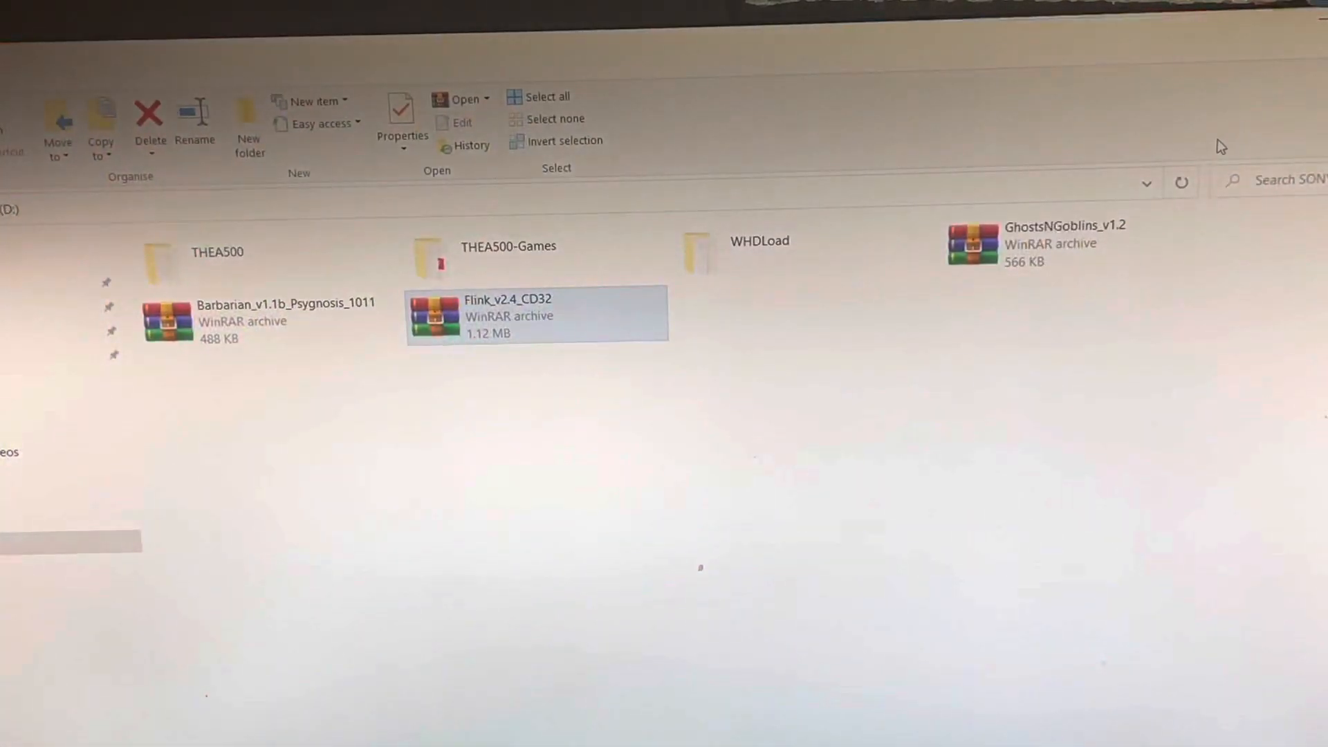
mouse_move(415, 426)
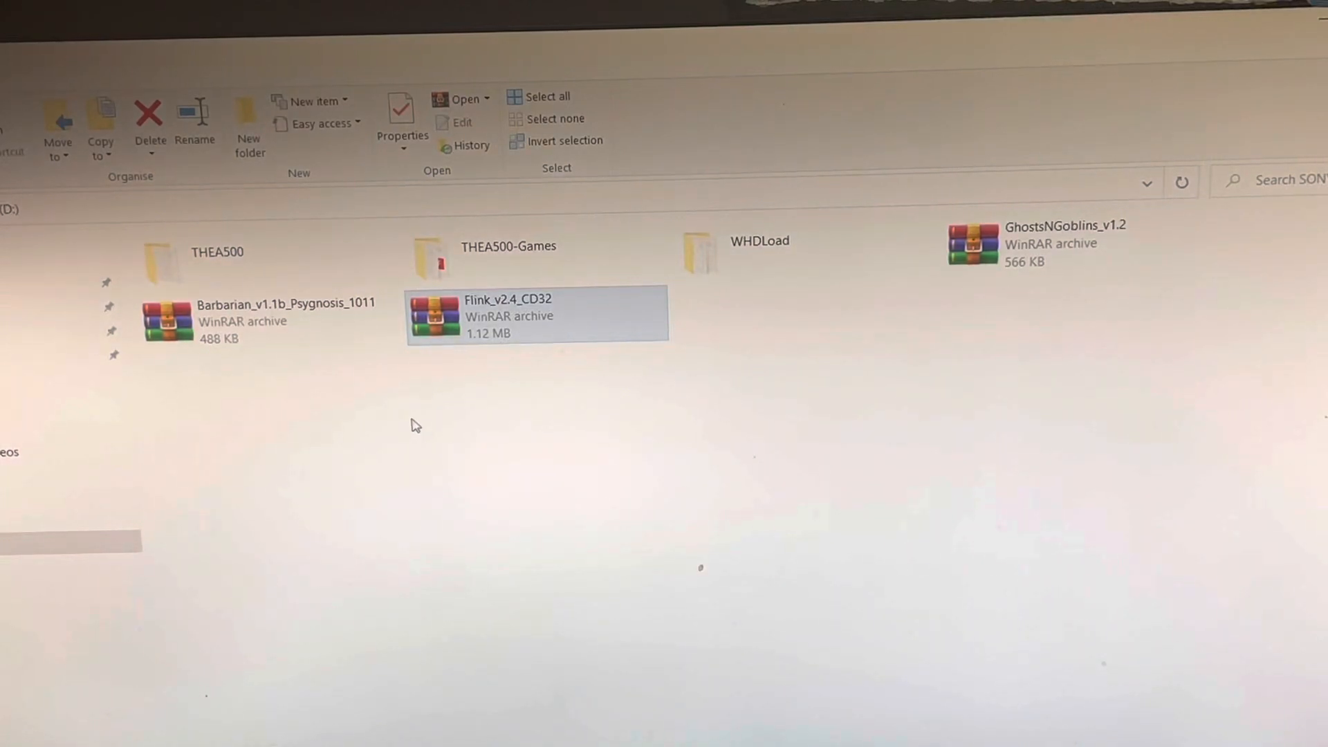
mouse_move(576, 390)
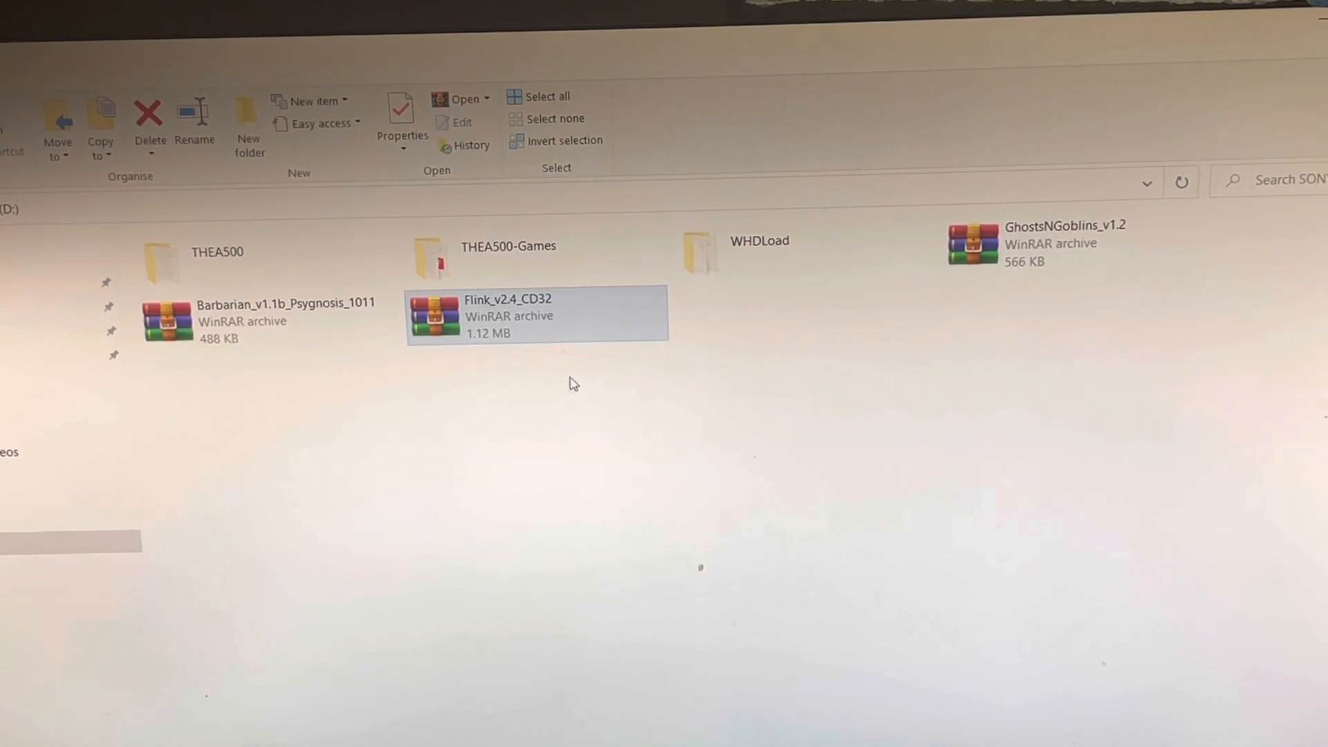
mouse_move(235, 264)
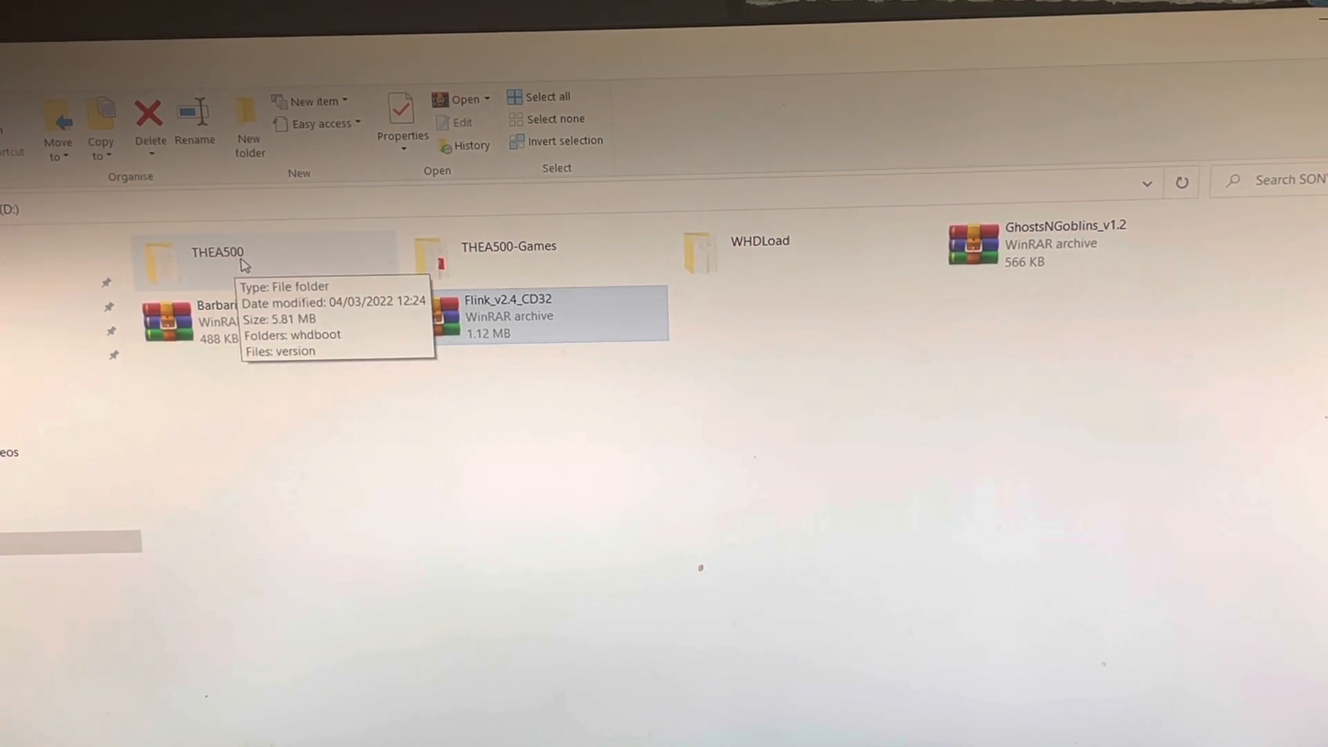
mouse_move(263, 288)
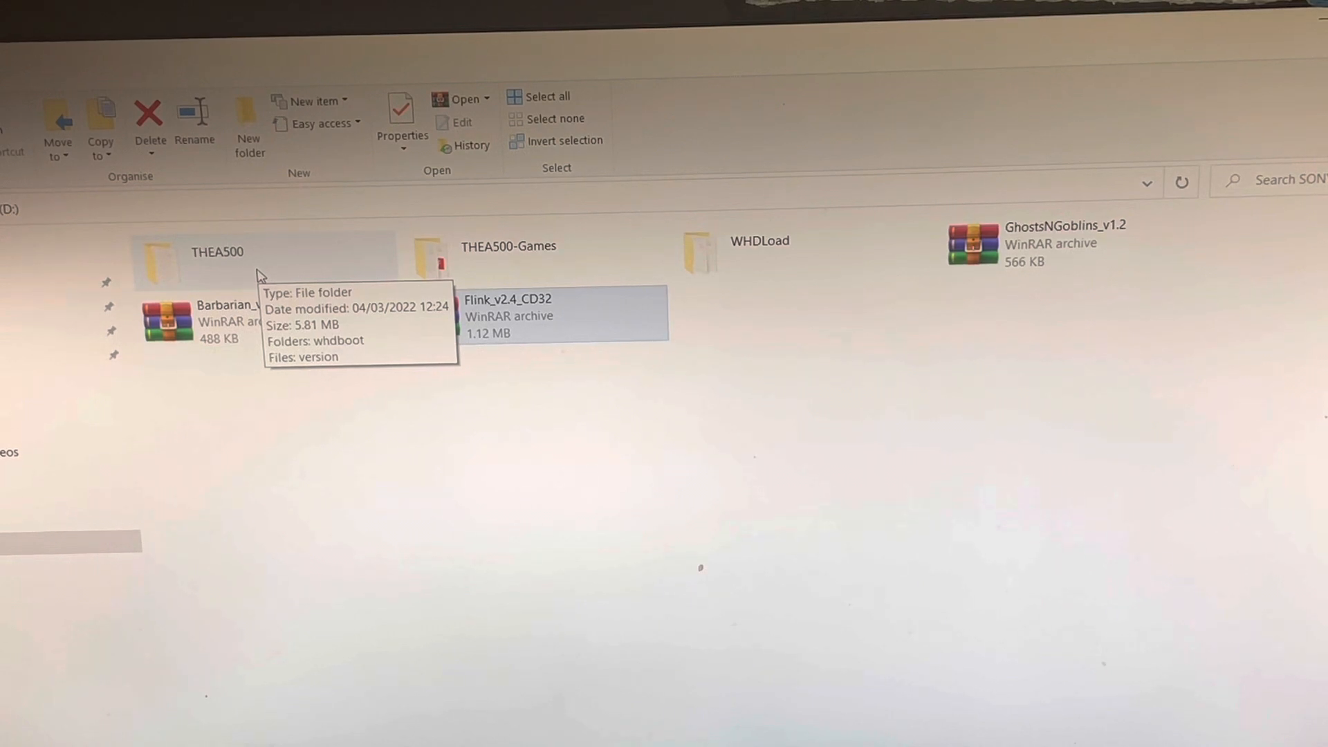
mouse_move(188, 274)
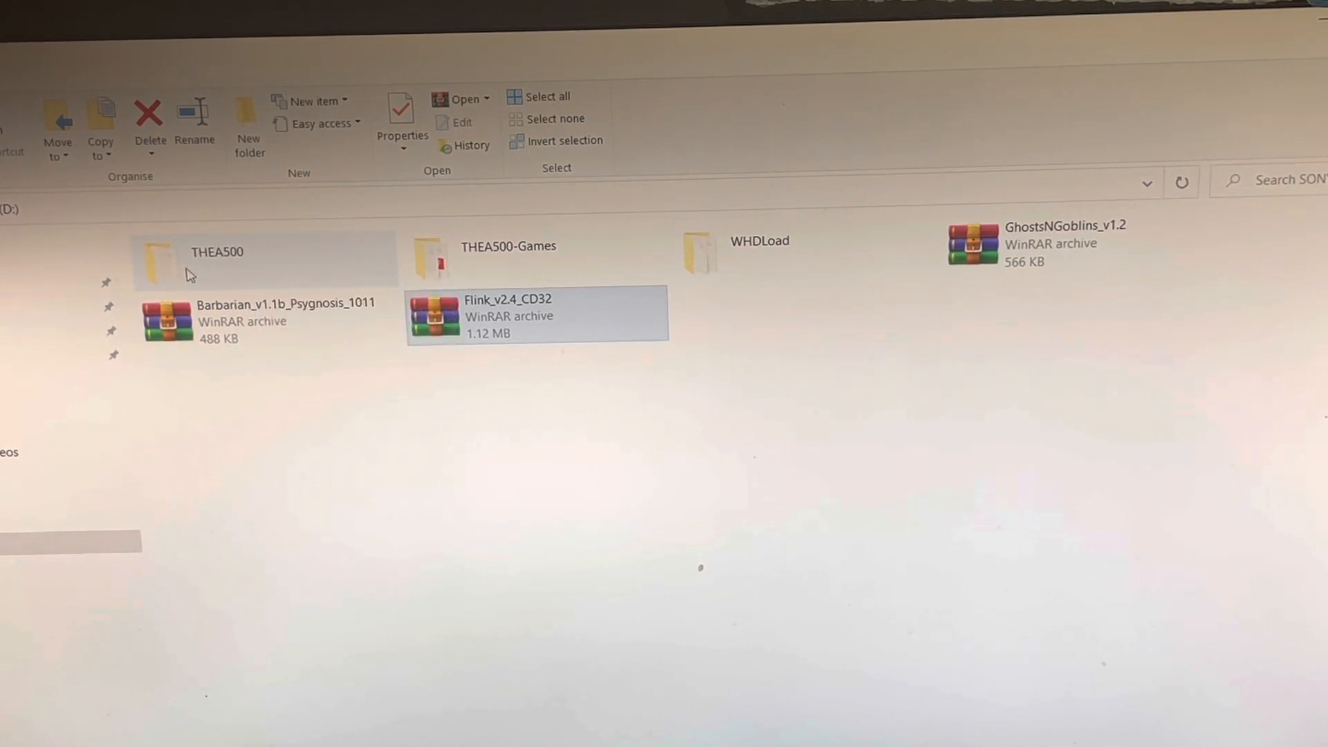
mouse_move(216, 258)
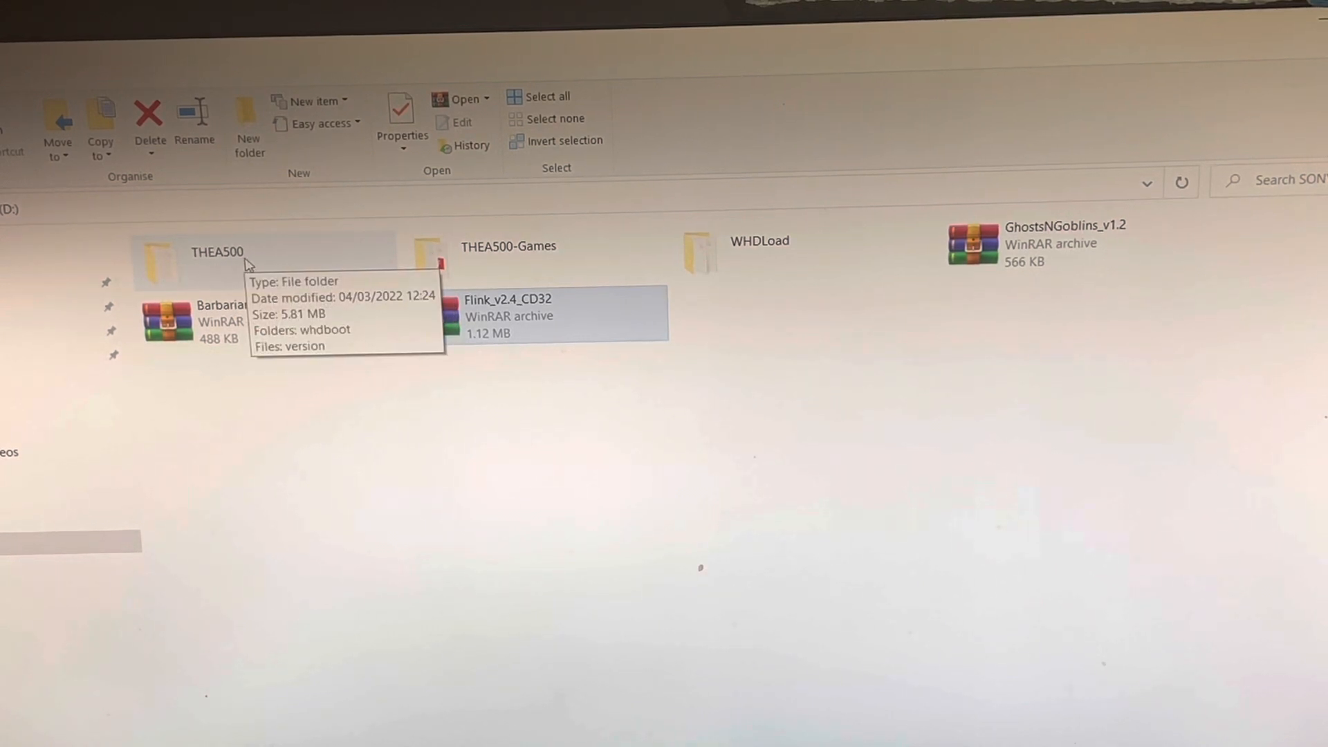
mouse_move(527, 267)
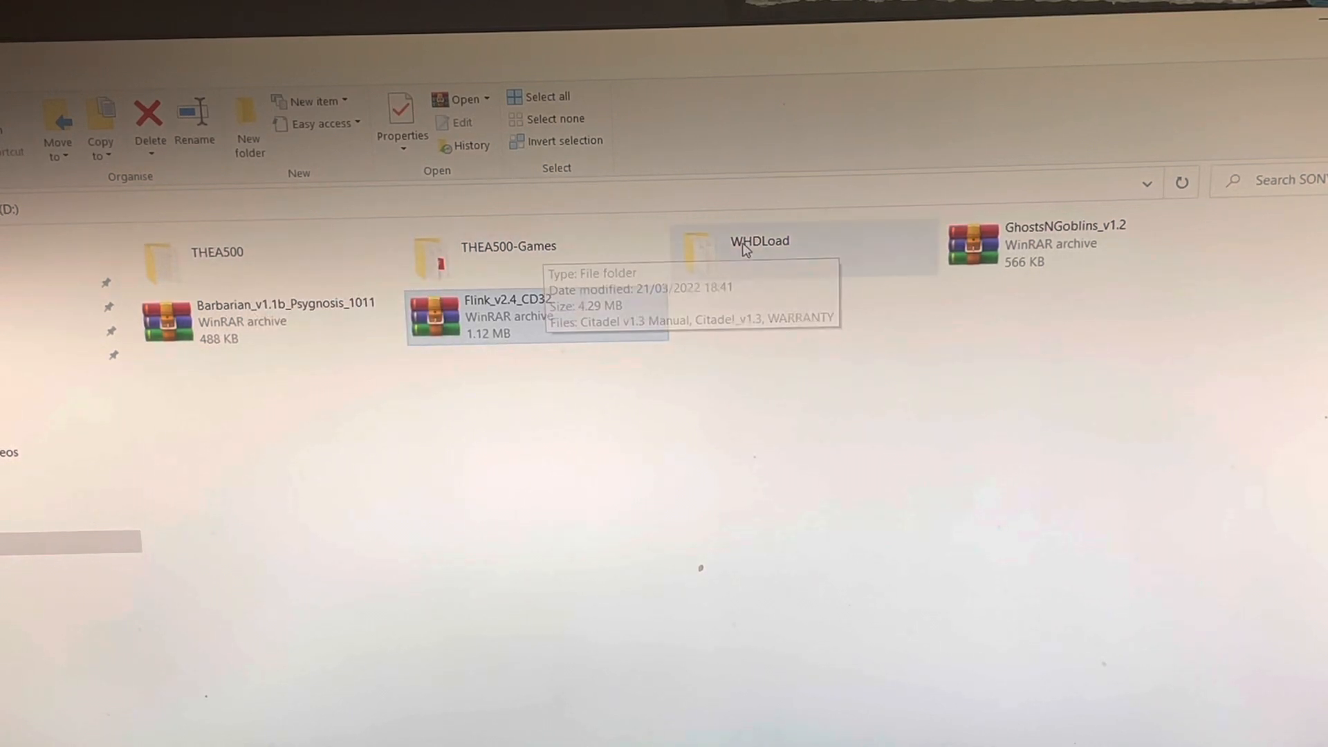
mouse_move(755, 256)
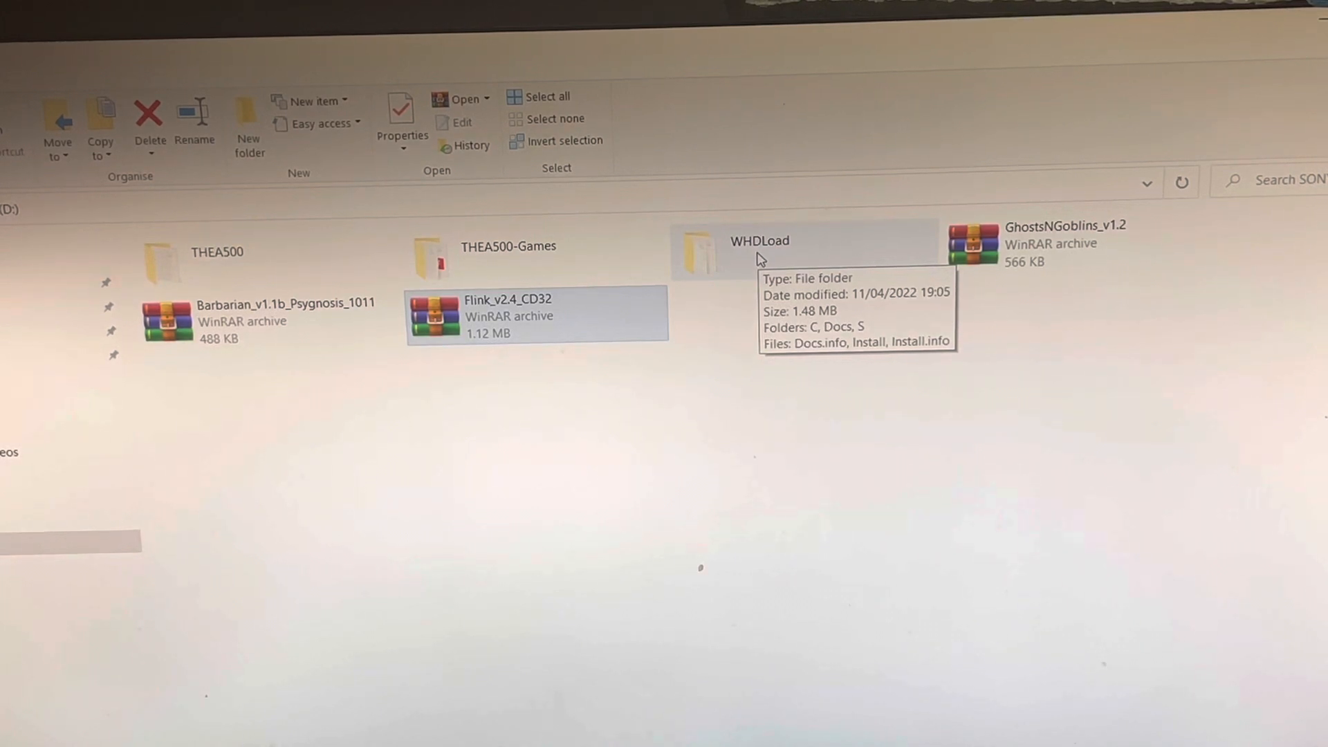
click(760, 253)
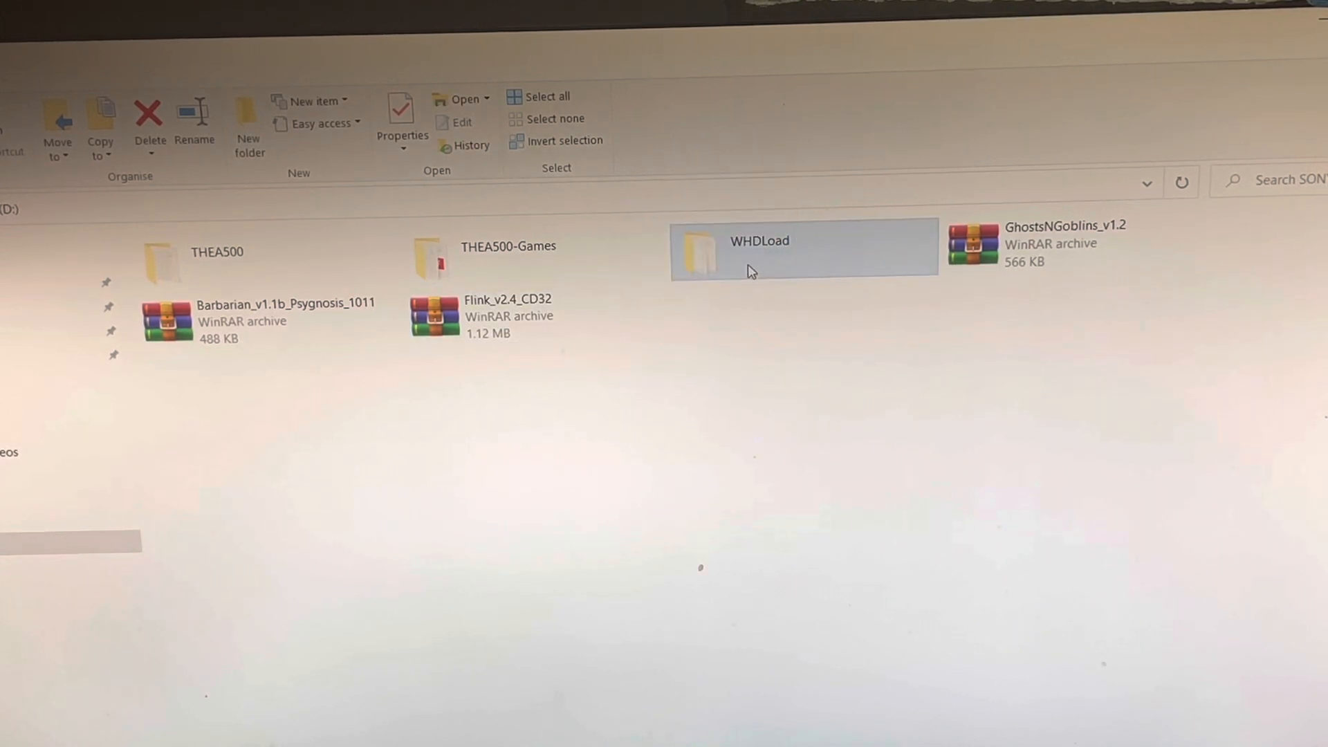
mouse_move(759, 269)
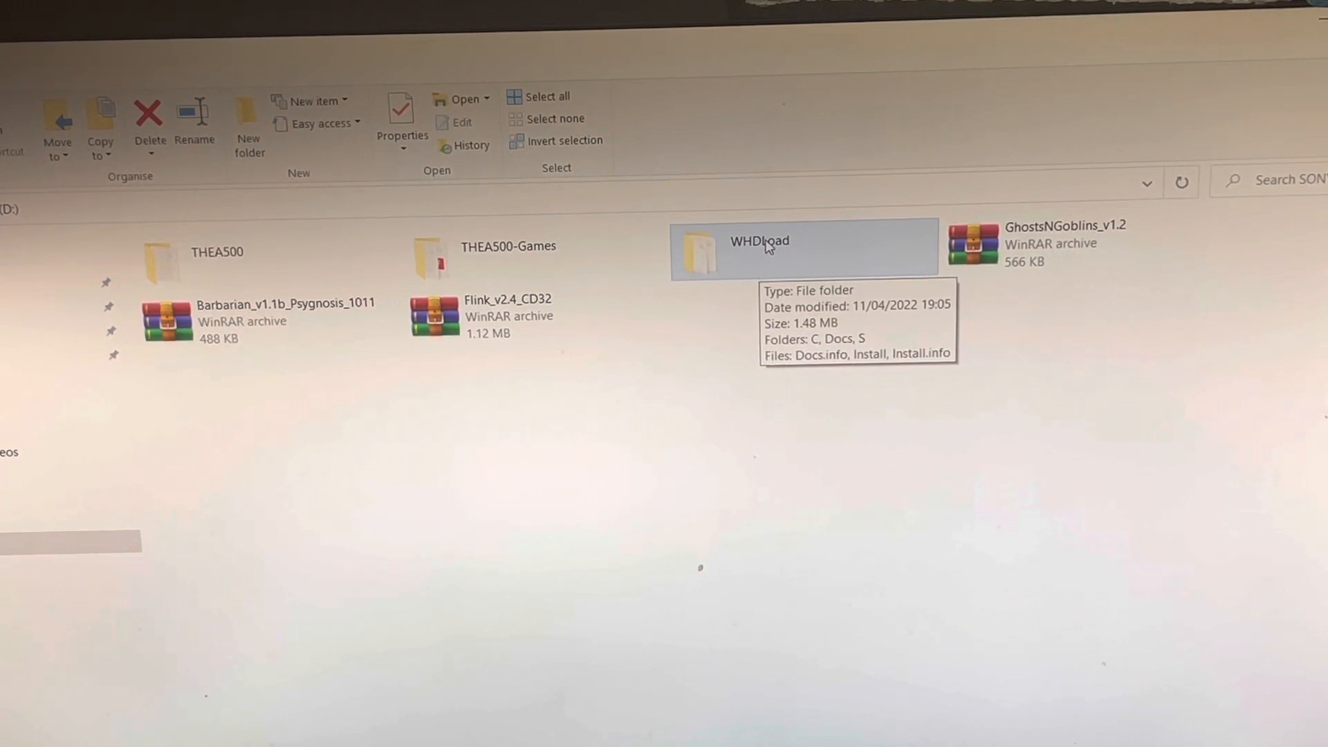
mouse_move(773, 256)
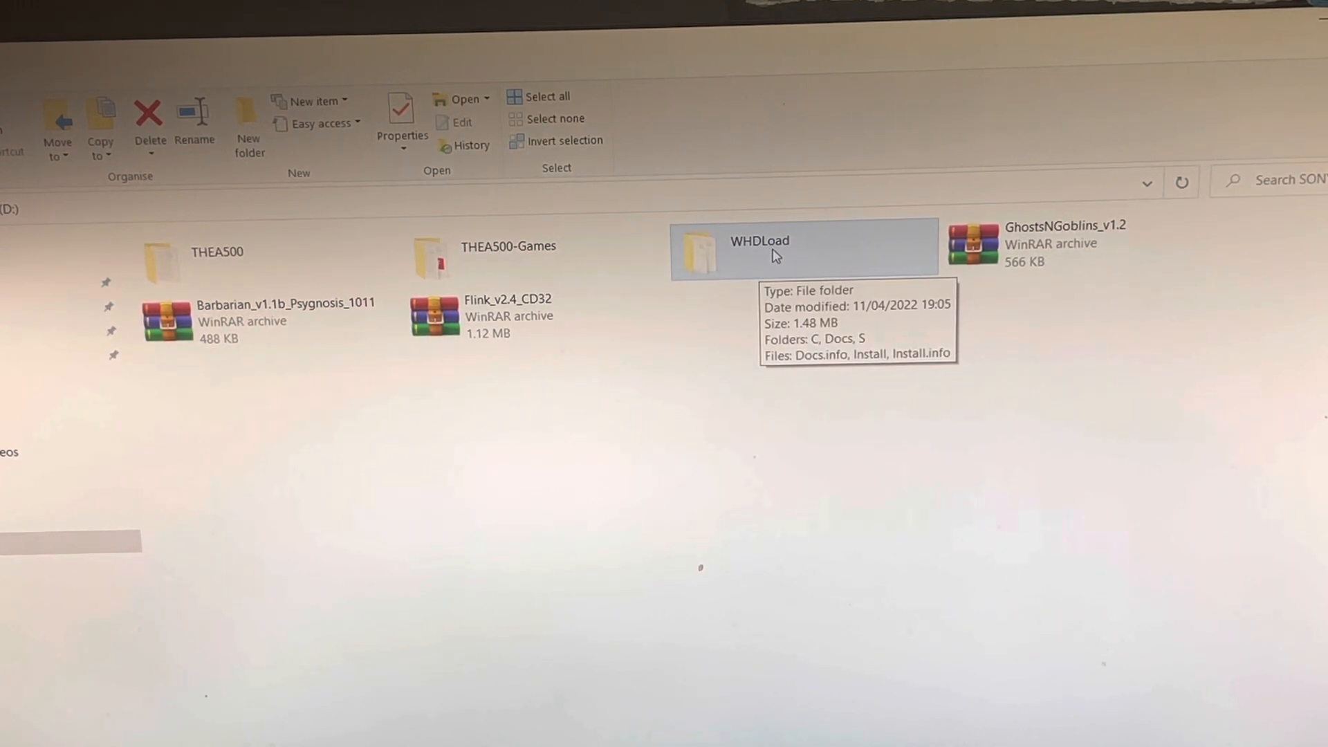
mouse_move(730, 249)
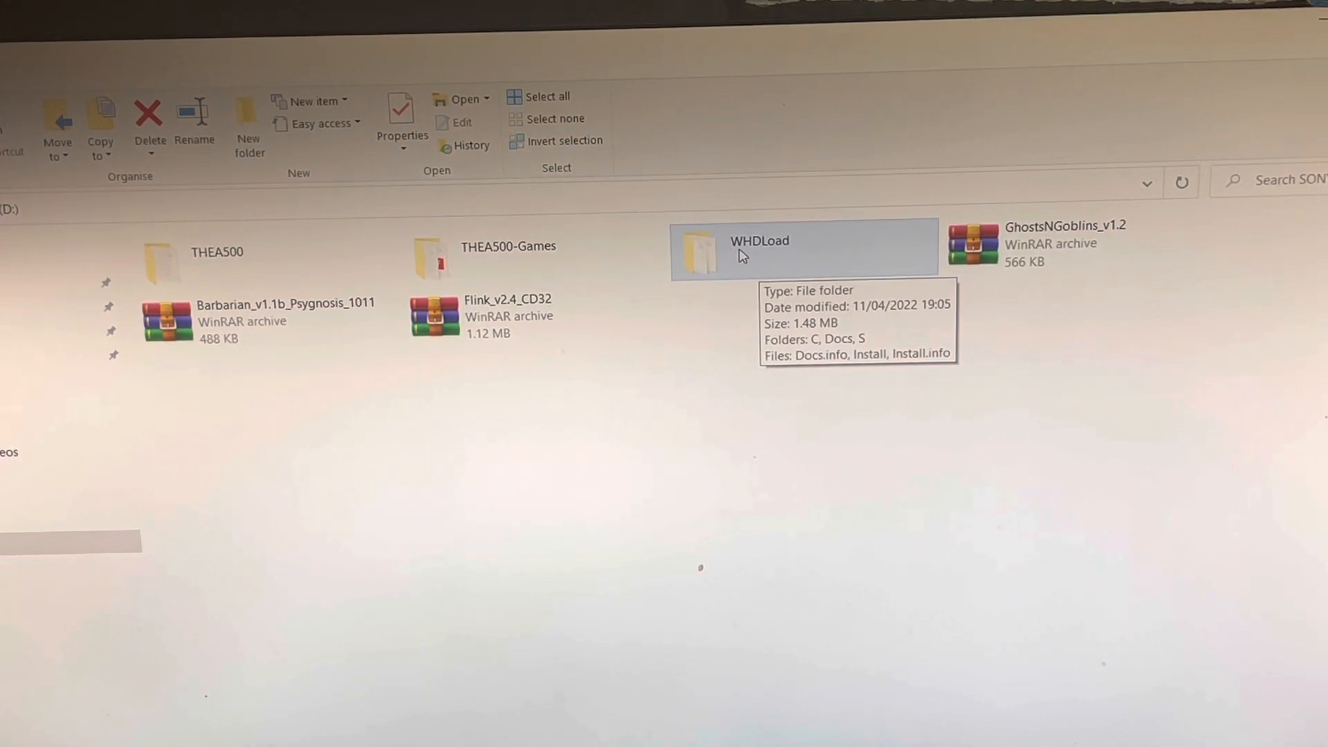
mouse_move(368, 296)
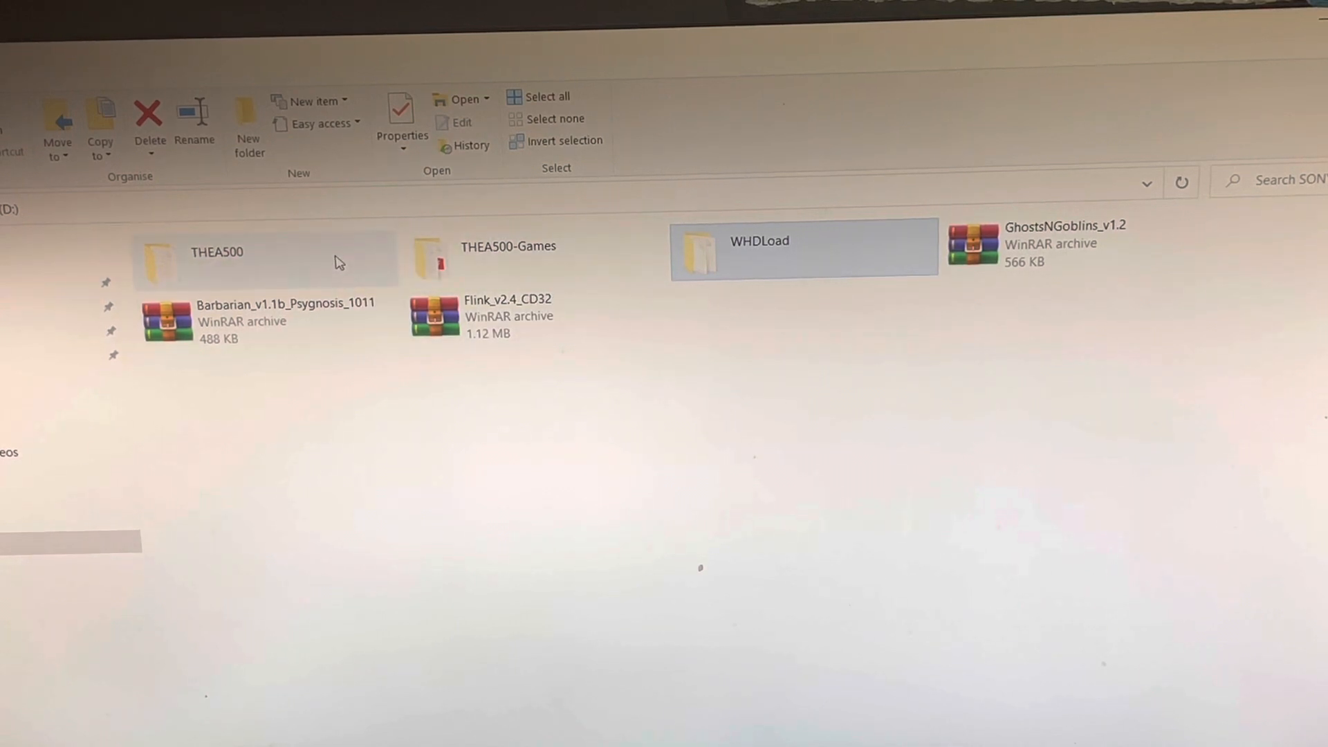
mouse_move(479, 263)
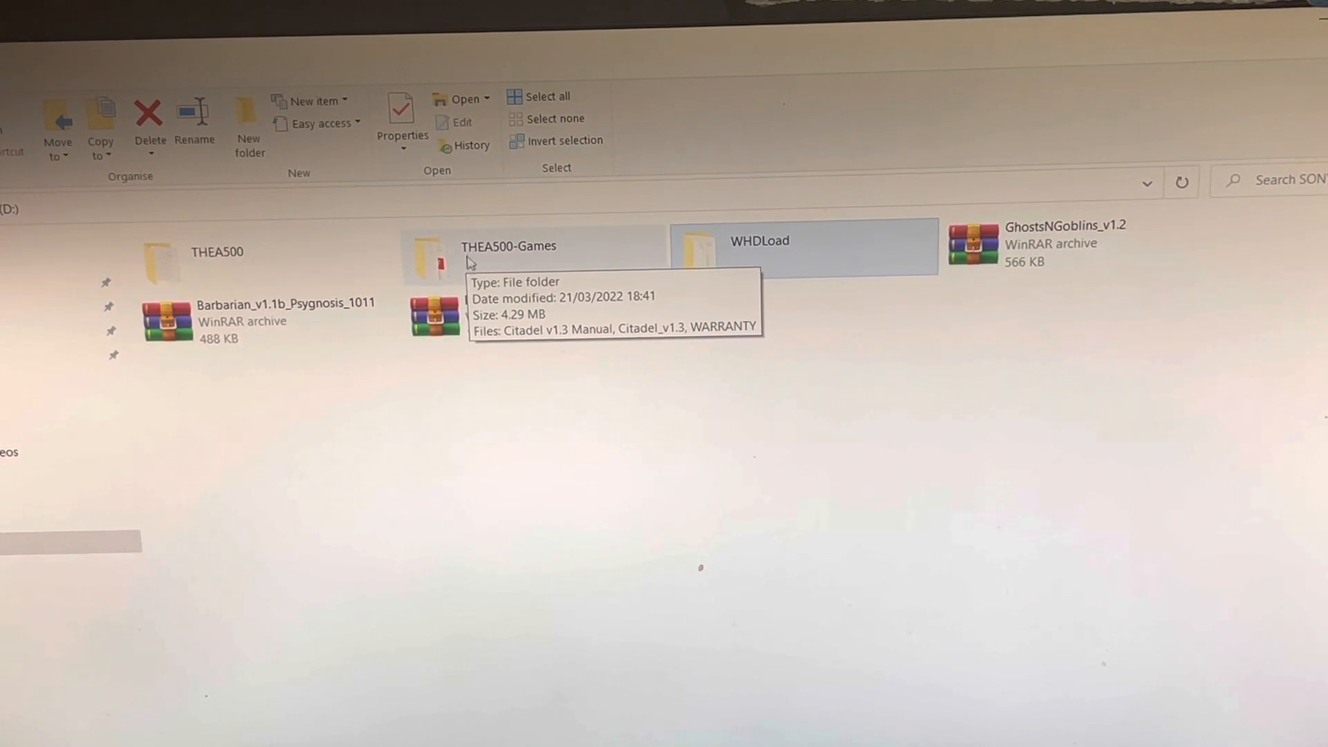
mouse_move(170, 271)
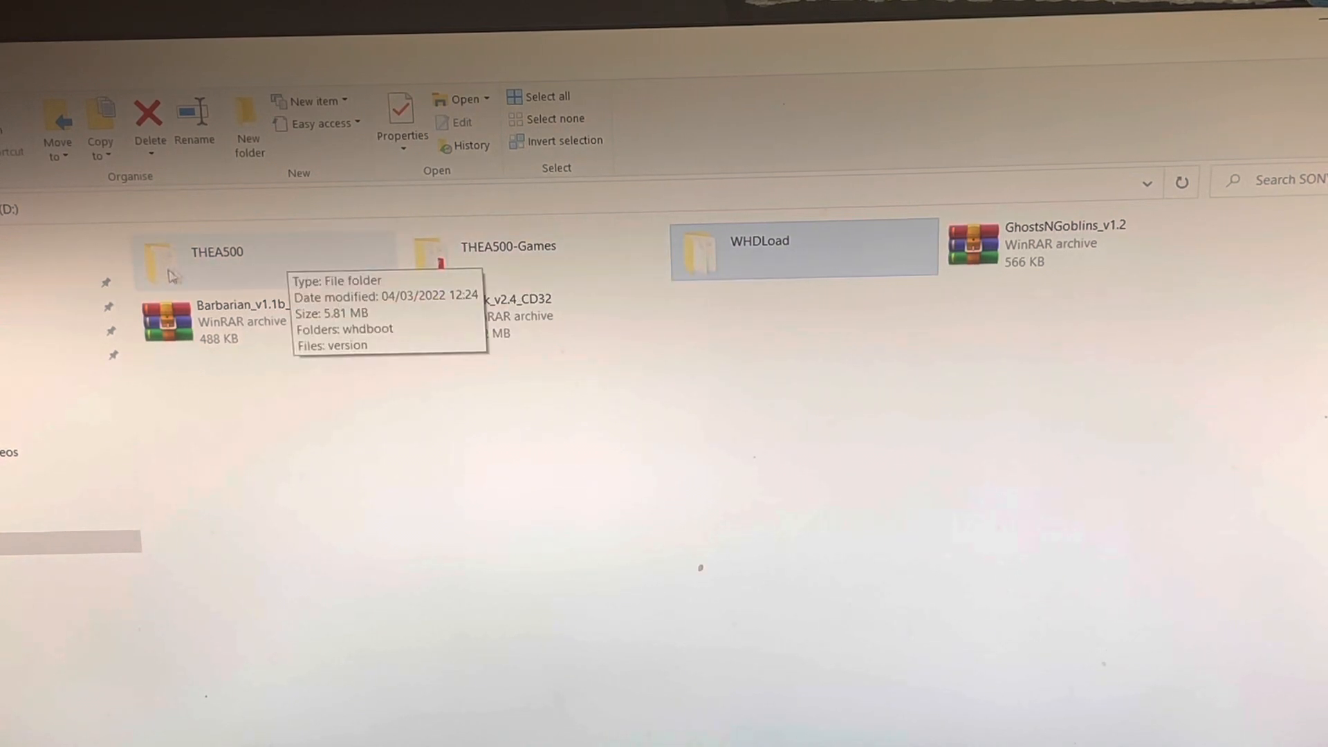
mouse_move(201, 267)
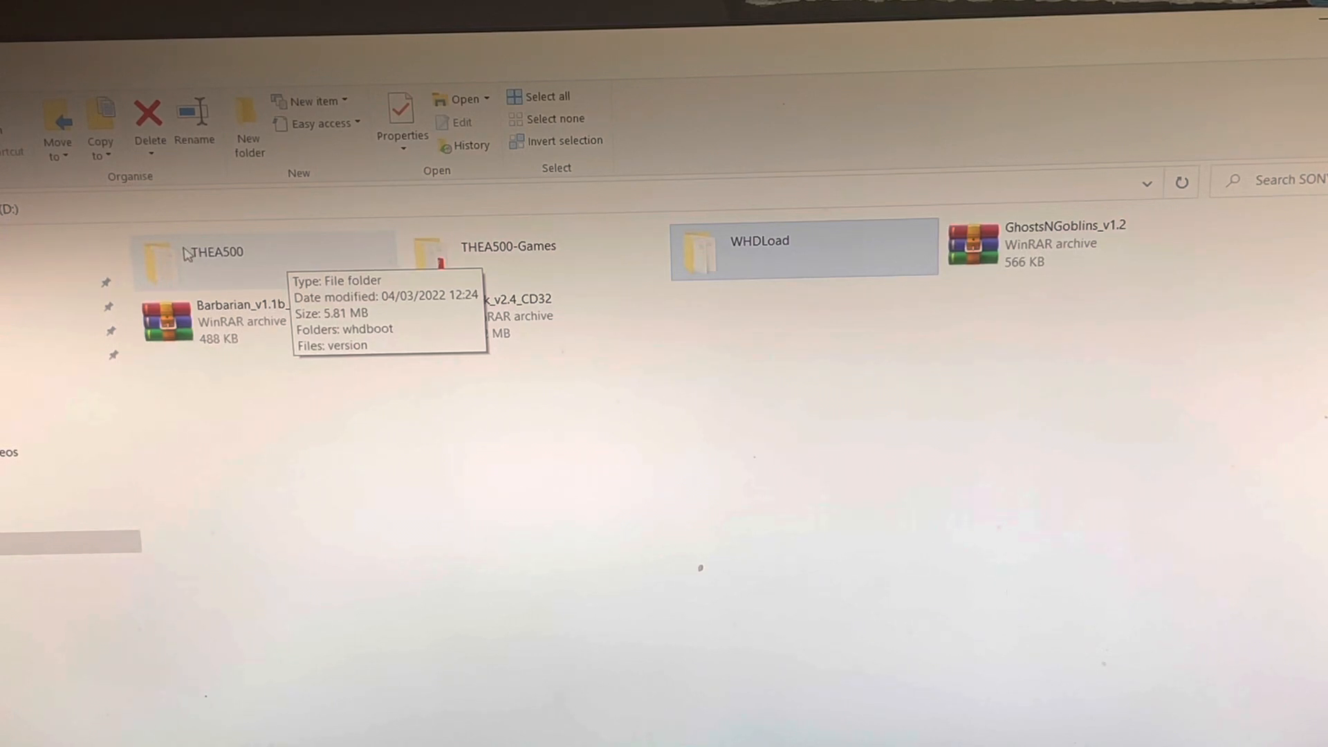
mouse_move(204, 275)
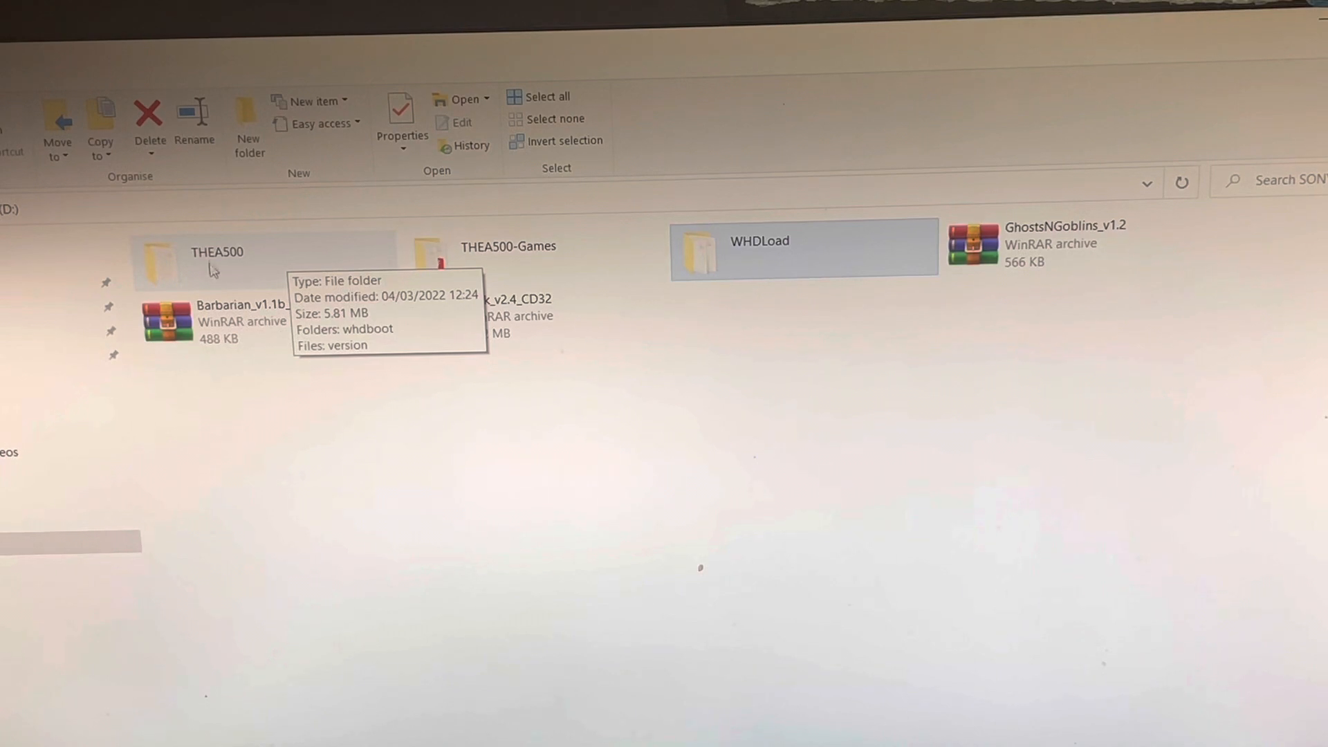
mouse_move(246, 276)
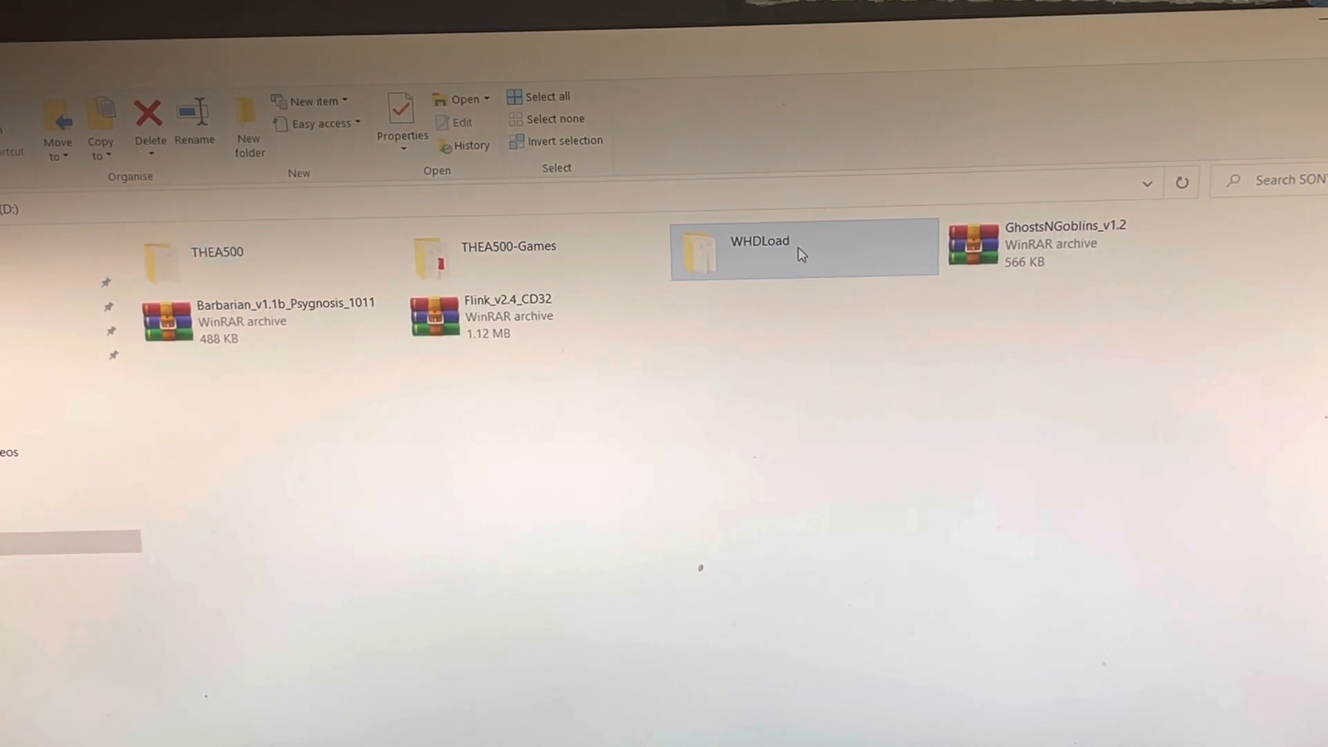
mouse_move(771, 254)
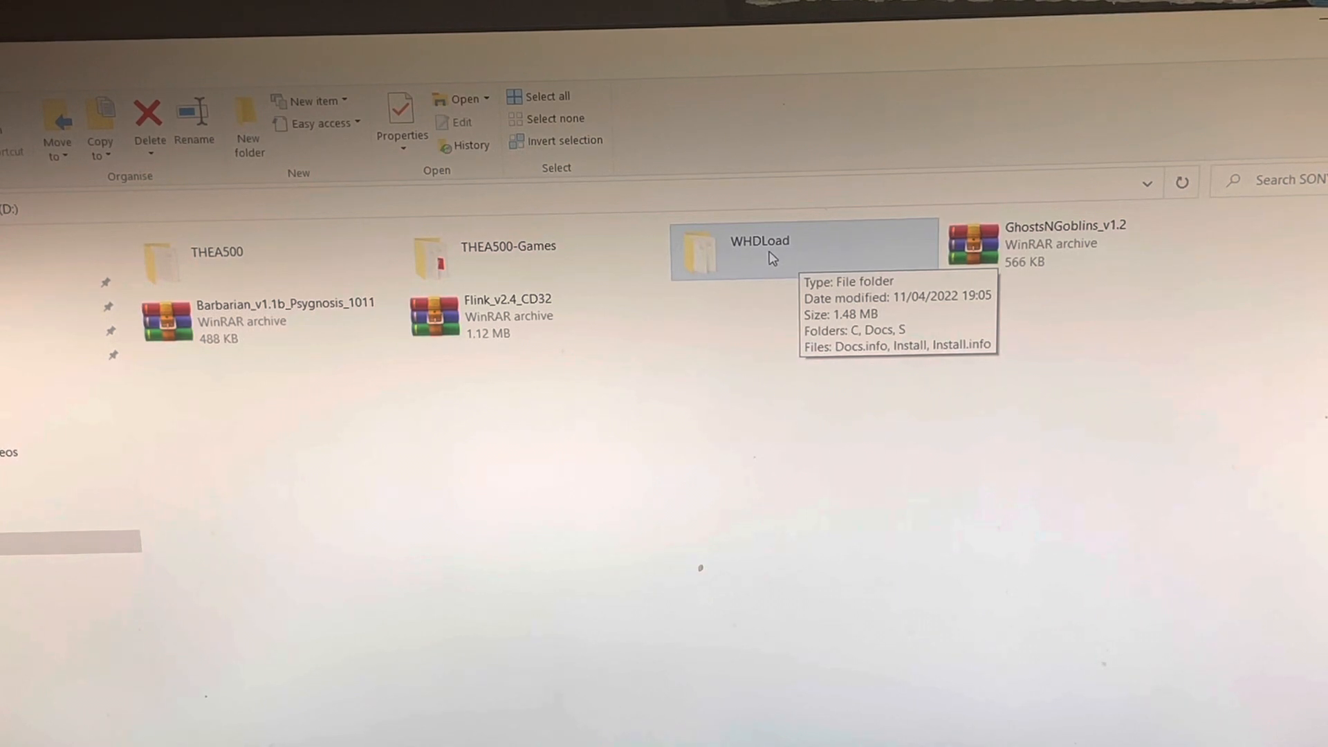
mouse_move(777, 260)
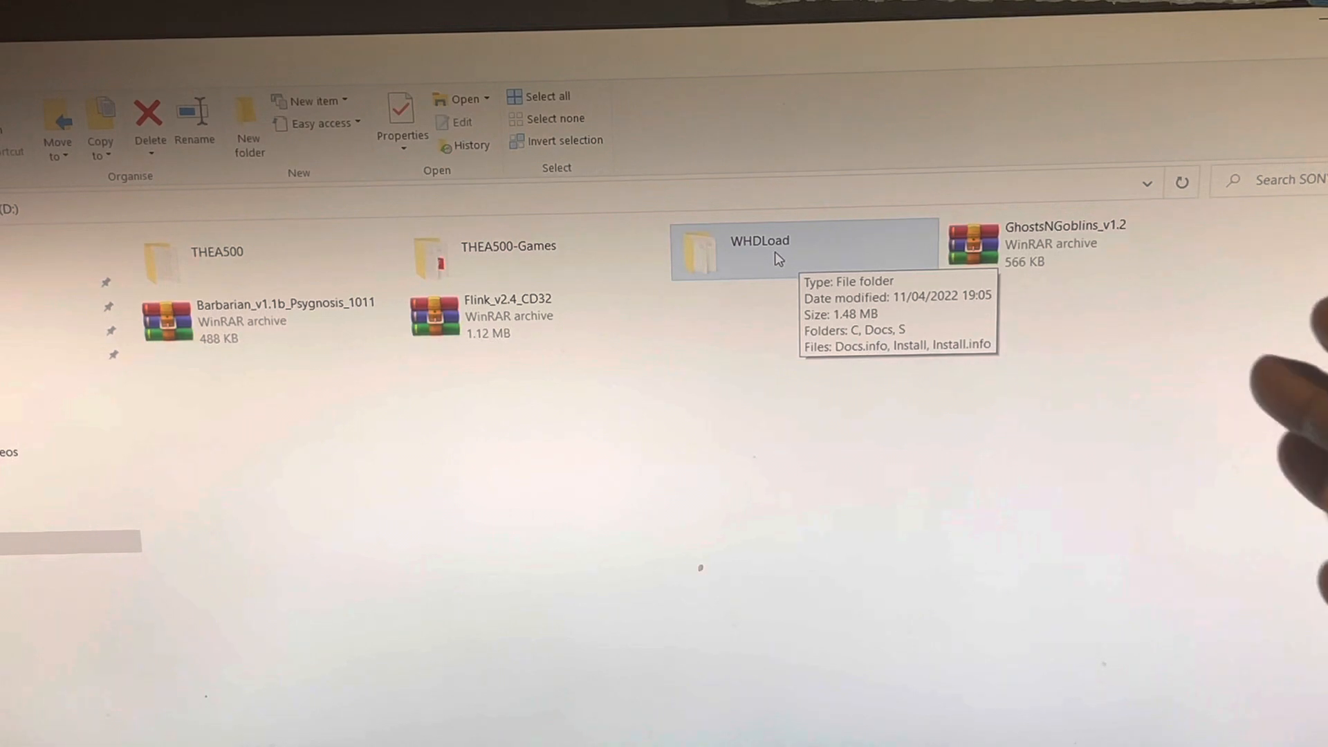
mouse_move(740, 345)
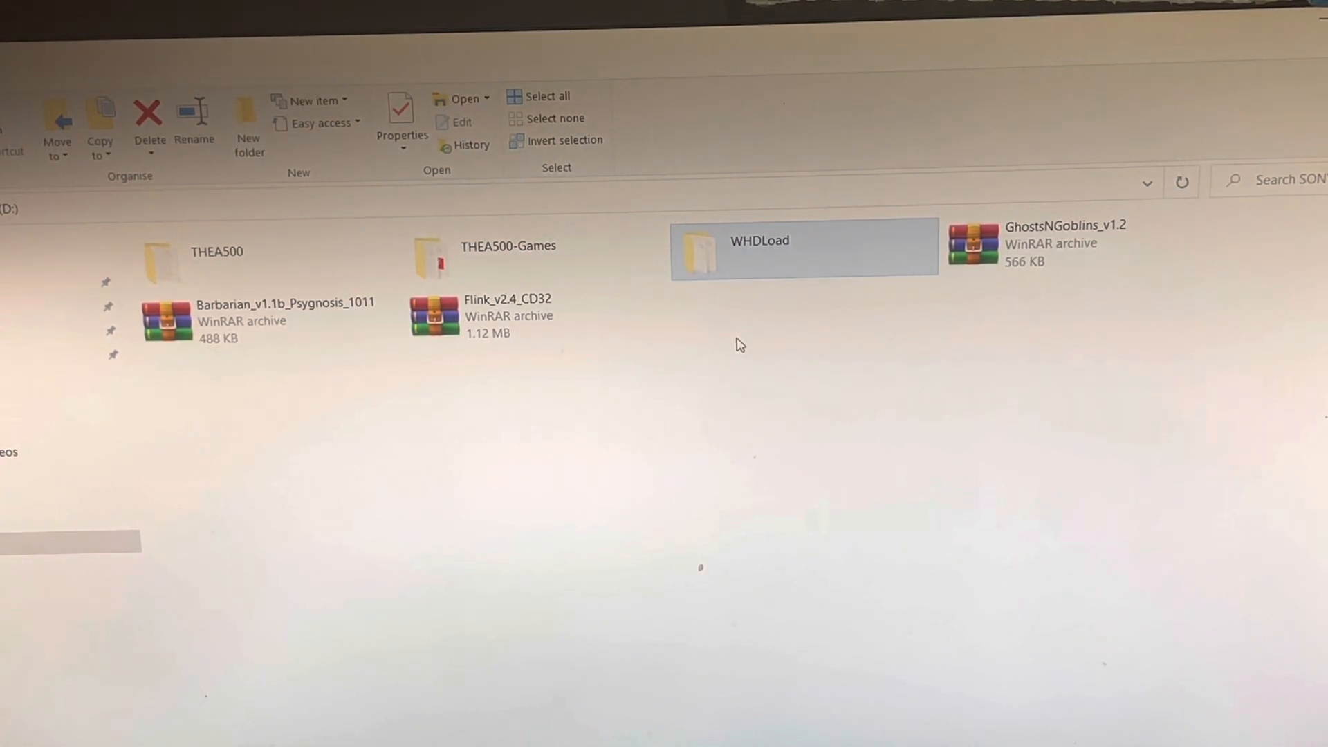
mouse_move(1265, 68)
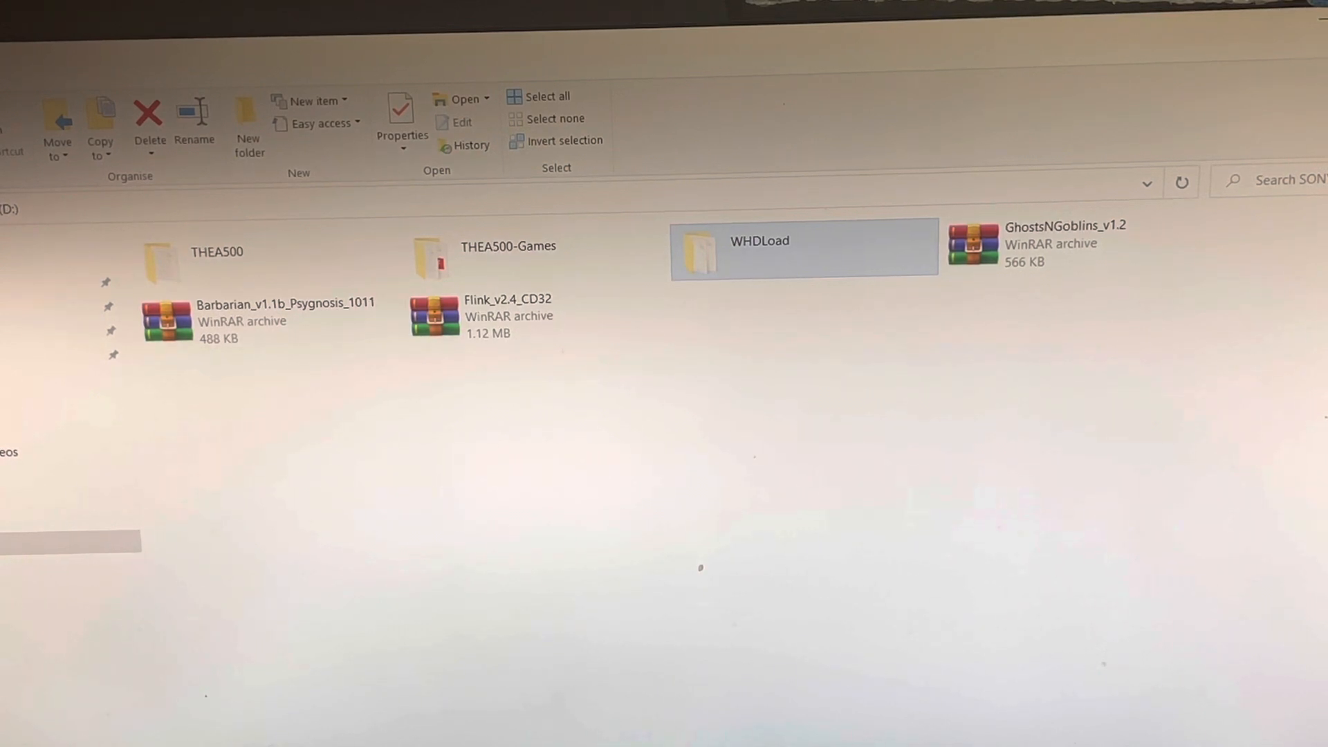
mouse_move(566, 422)
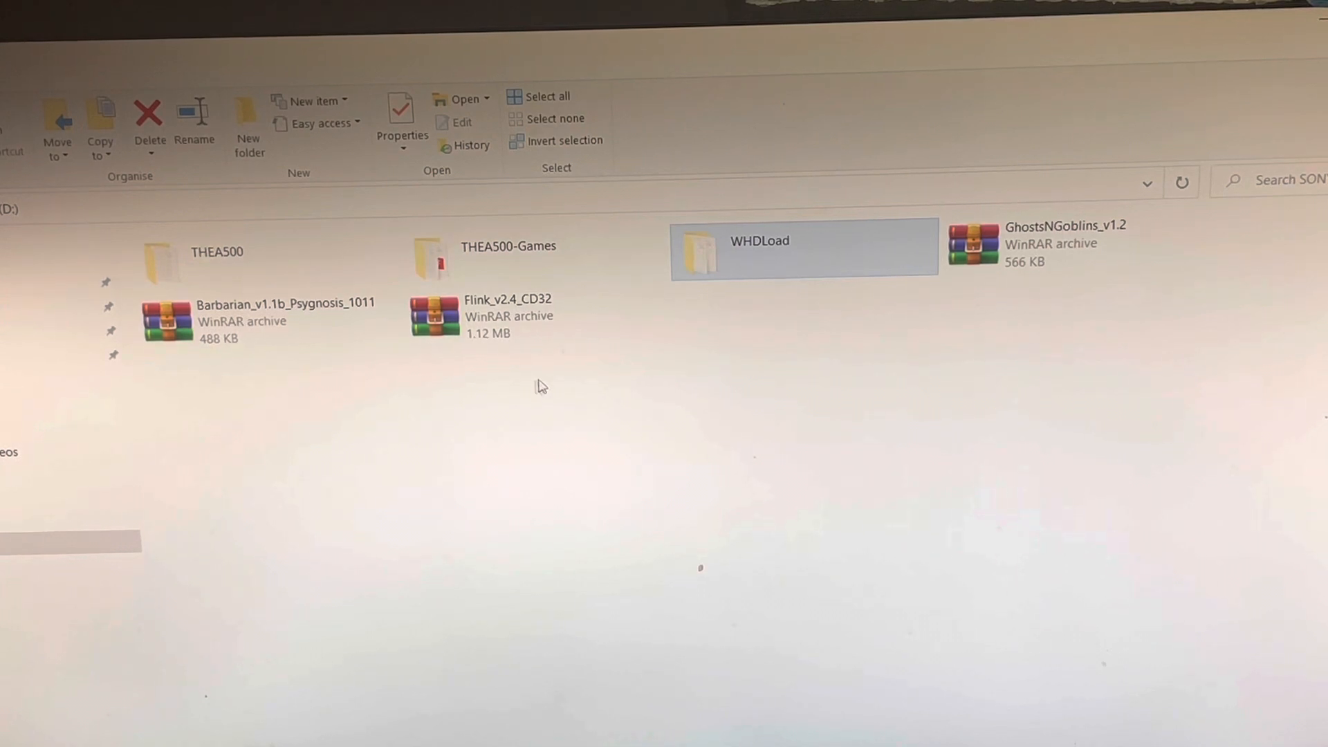
mouse_move(535, 388)
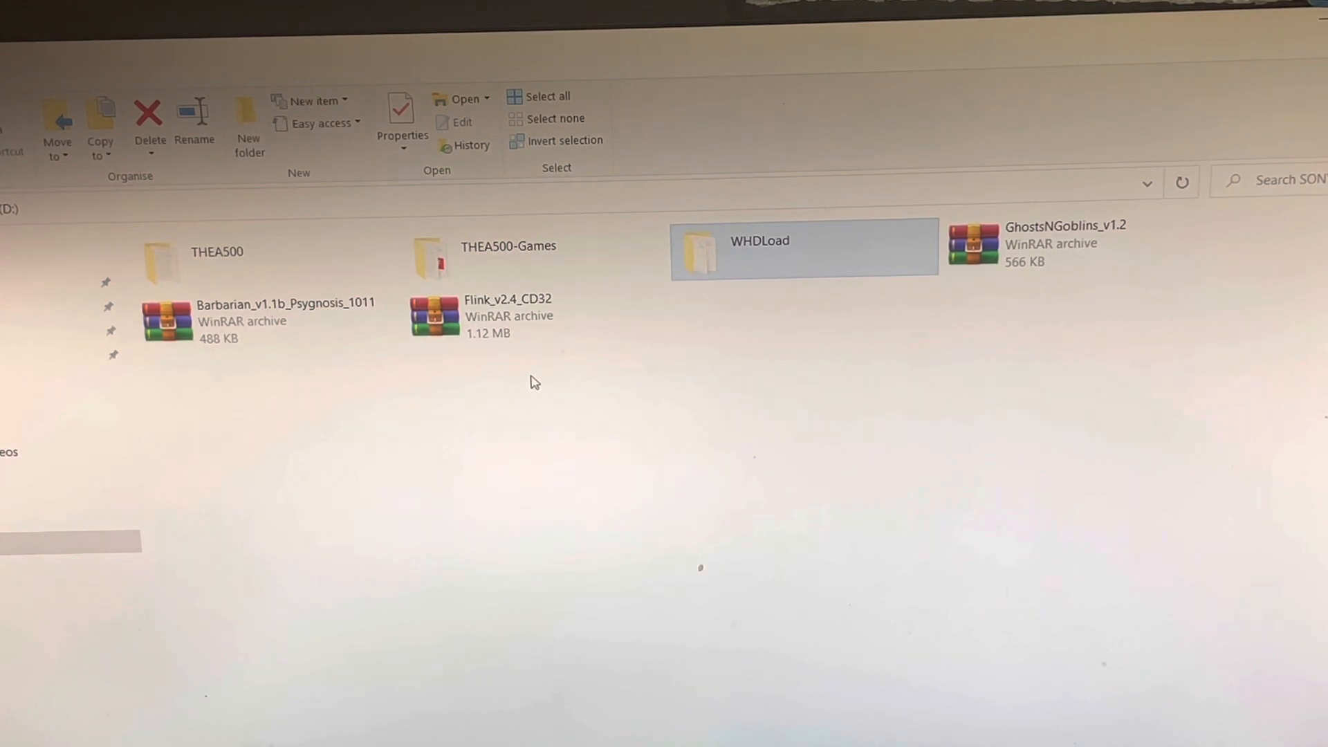
mouse_move(606, 480)
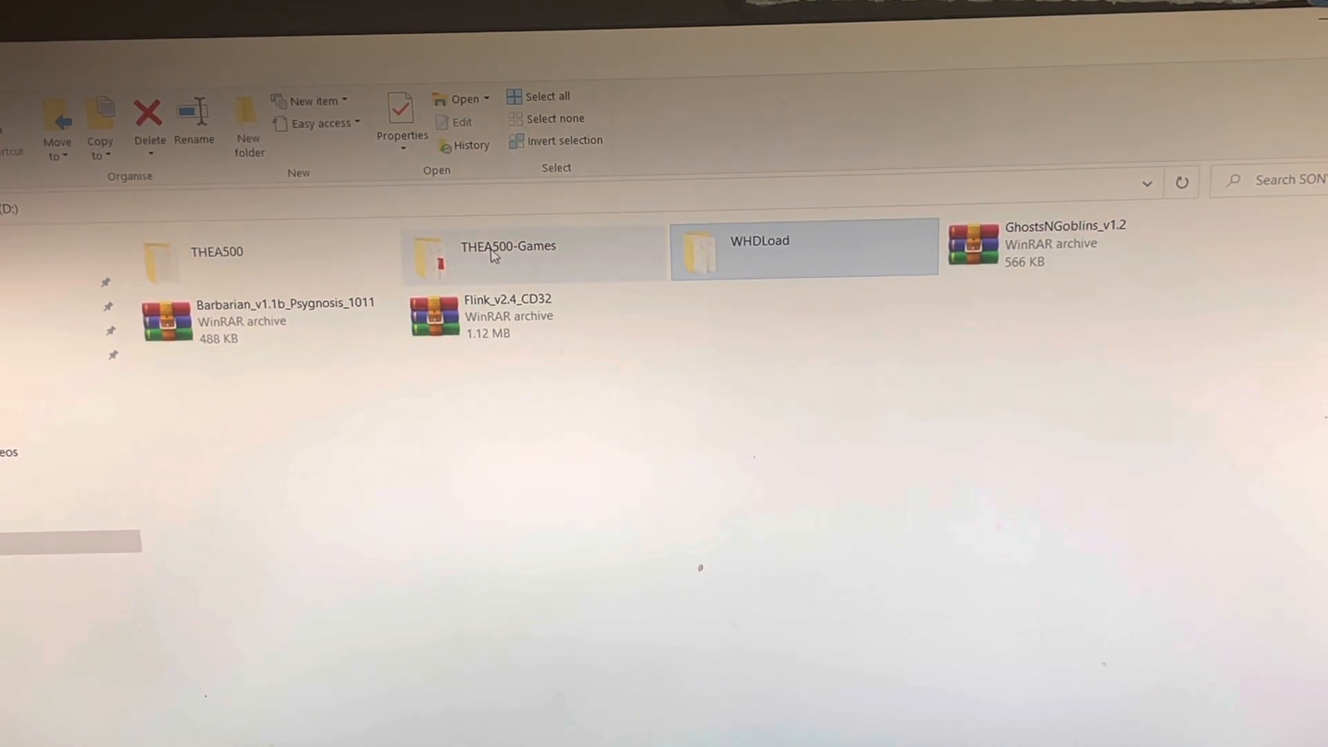
mouse_move(521, 271)
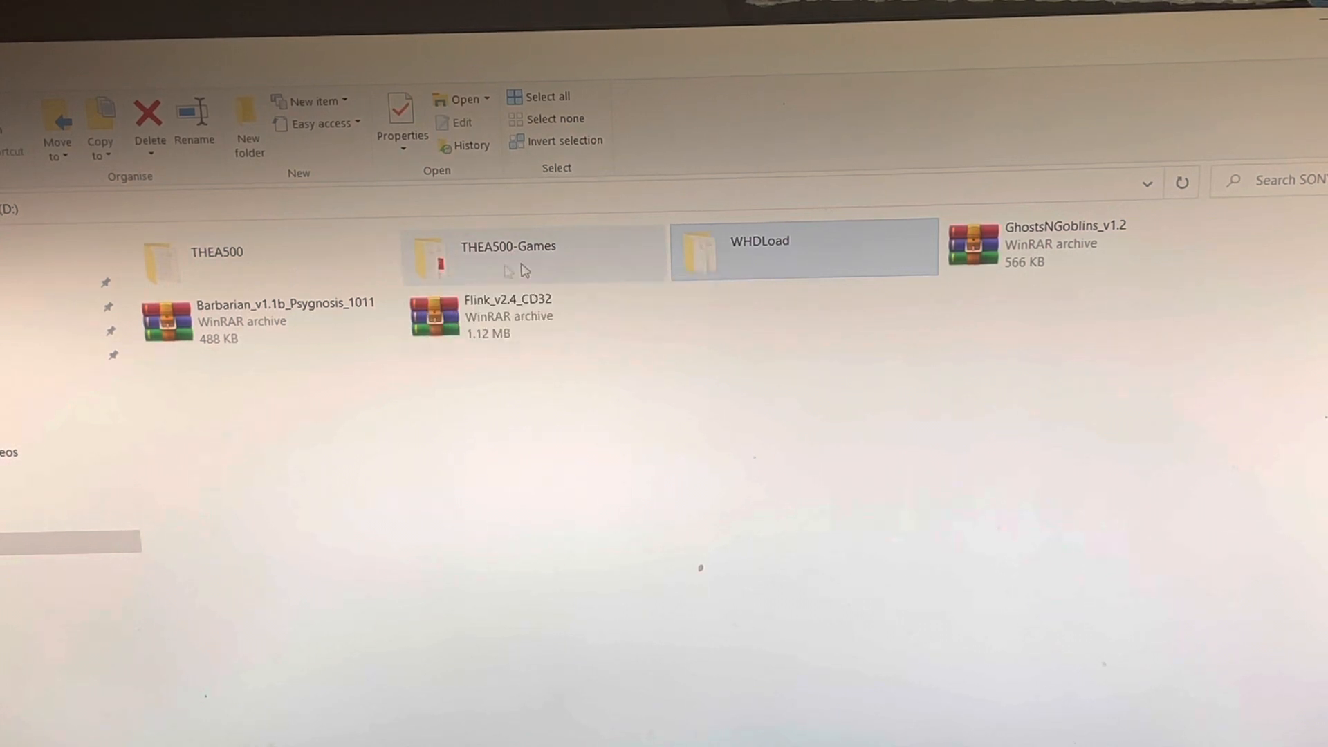
mouse_move(204, 263)
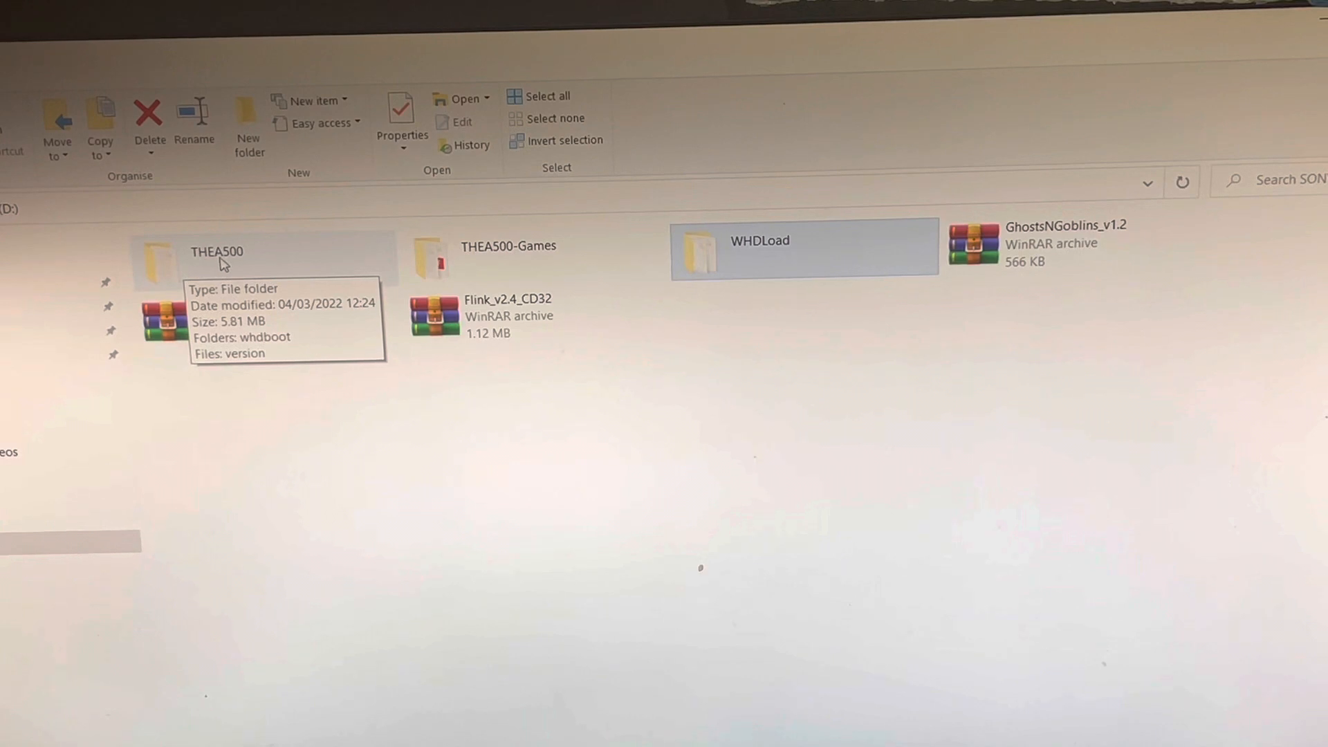
mouse_move(732, 316)
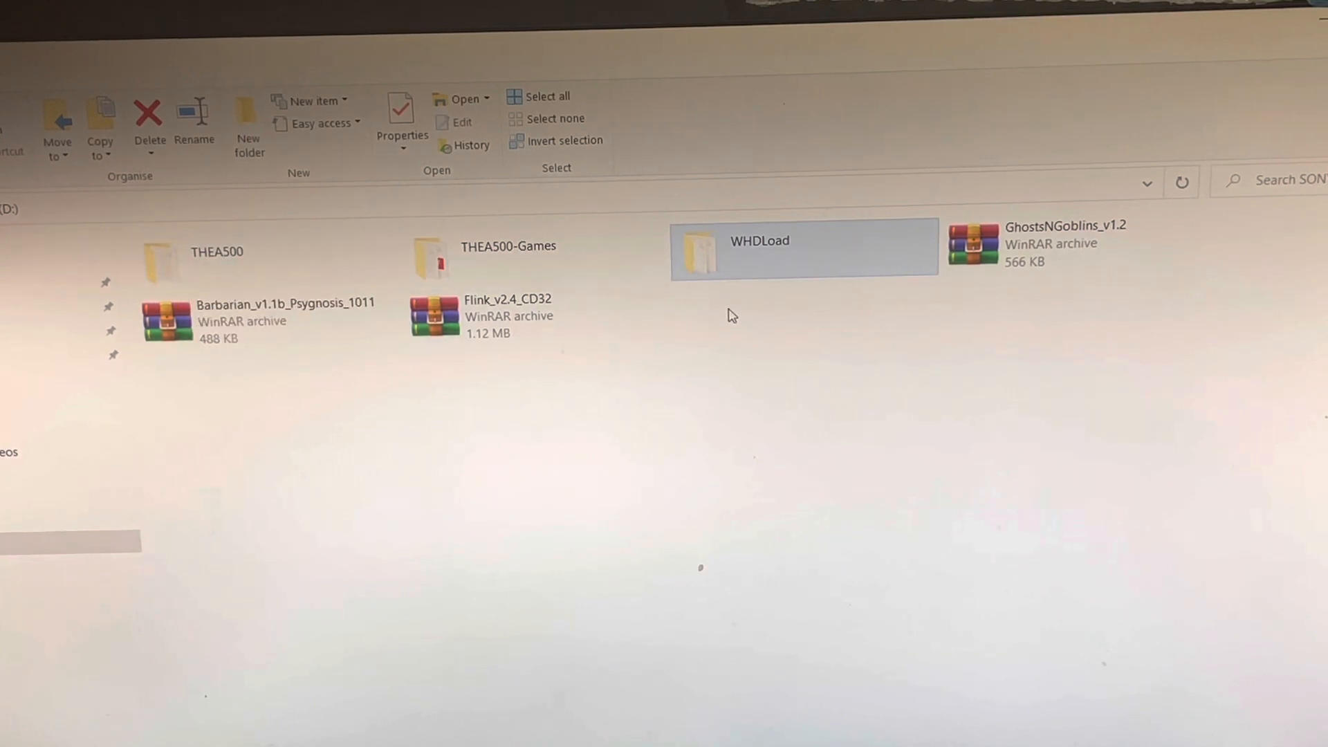
mouse_move(783, 258)
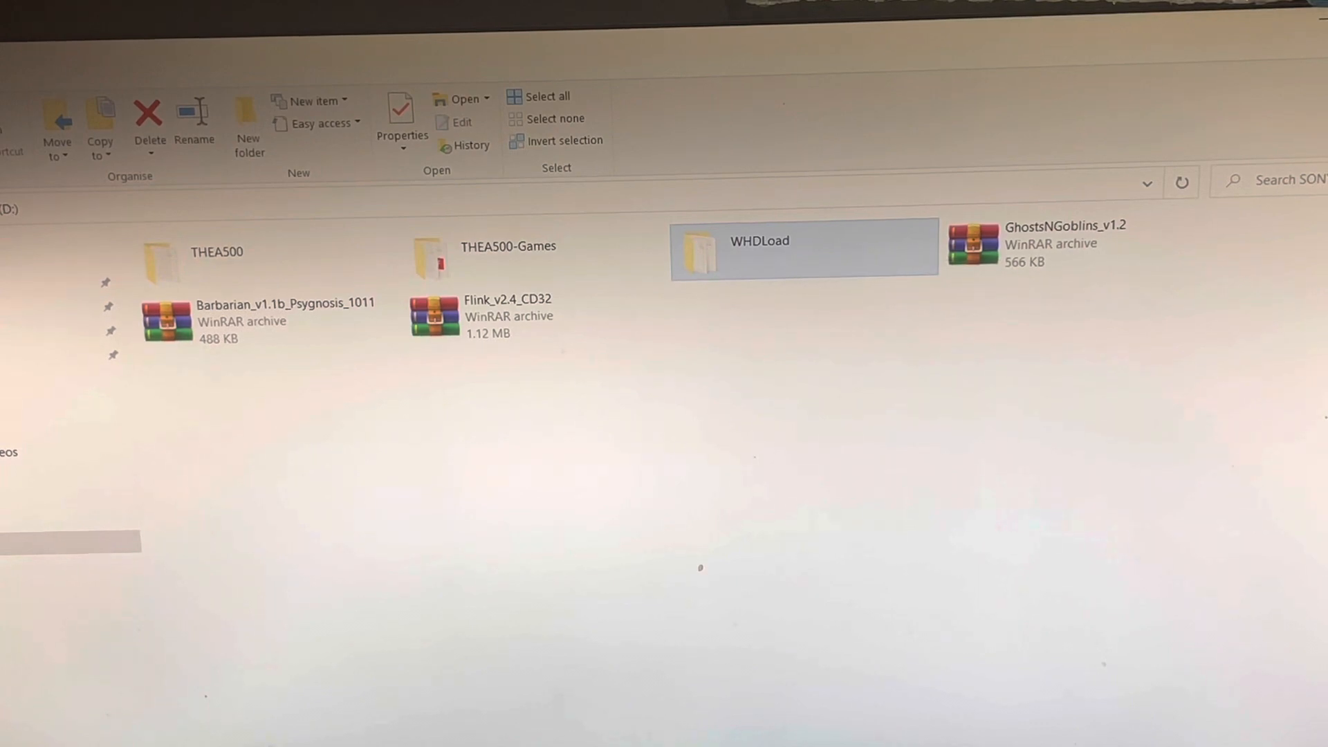
Switch to the second File Explorer window showing the a500 folder with THEA500-WHDLoad-package-1.0.0
click(1224, 118)
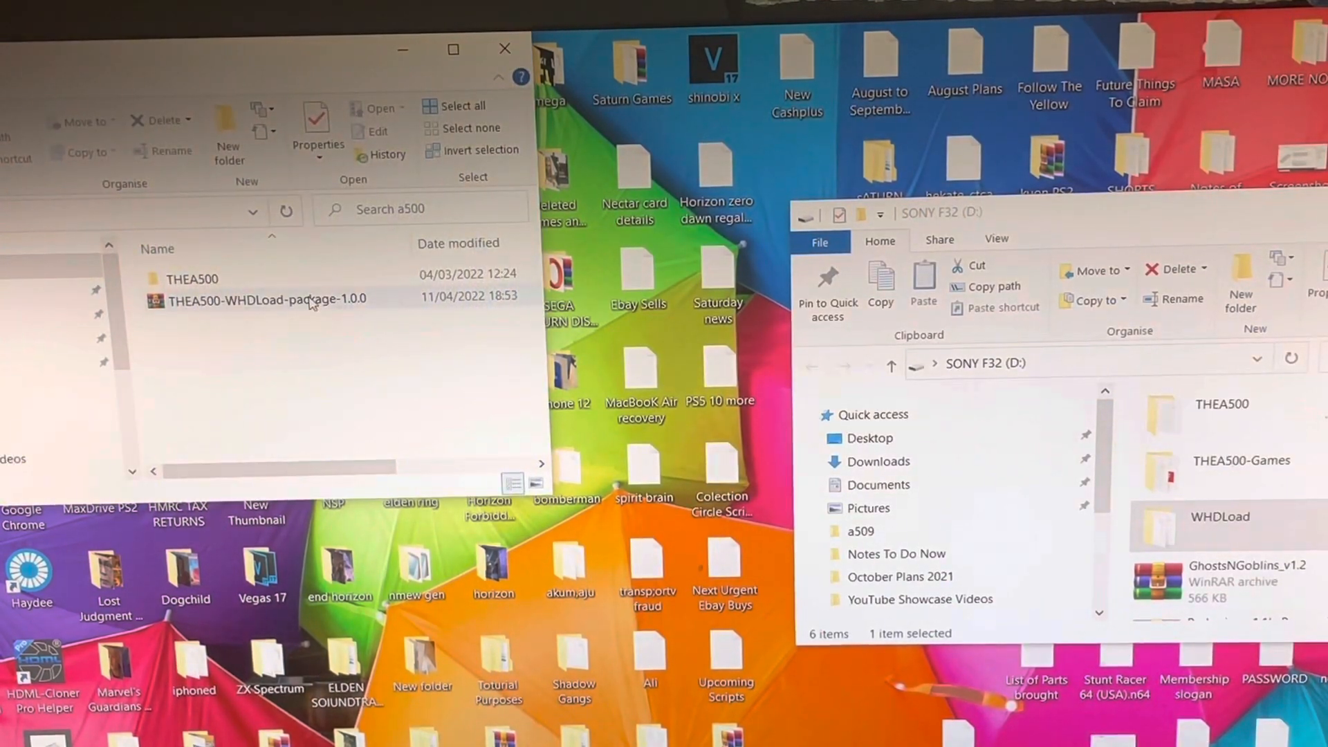
mouse_move(271, 298)
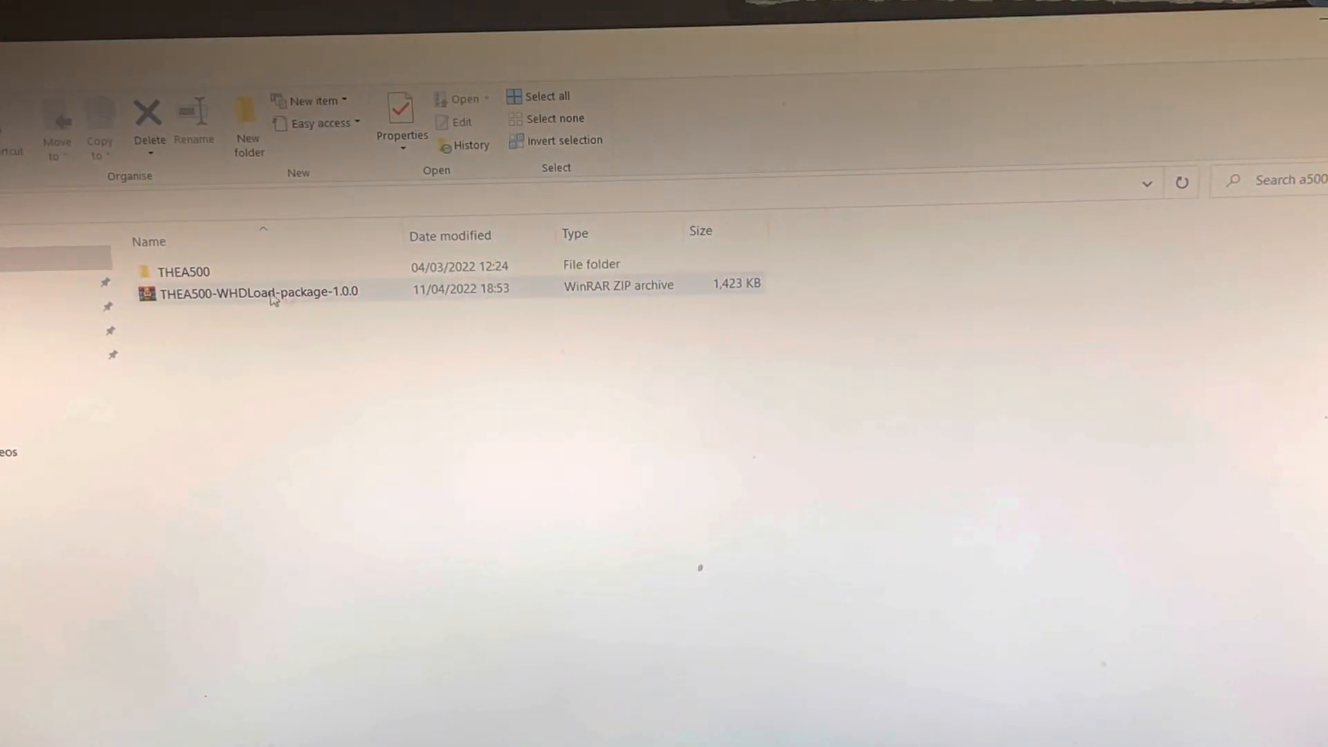
mouse_move(182, 271)
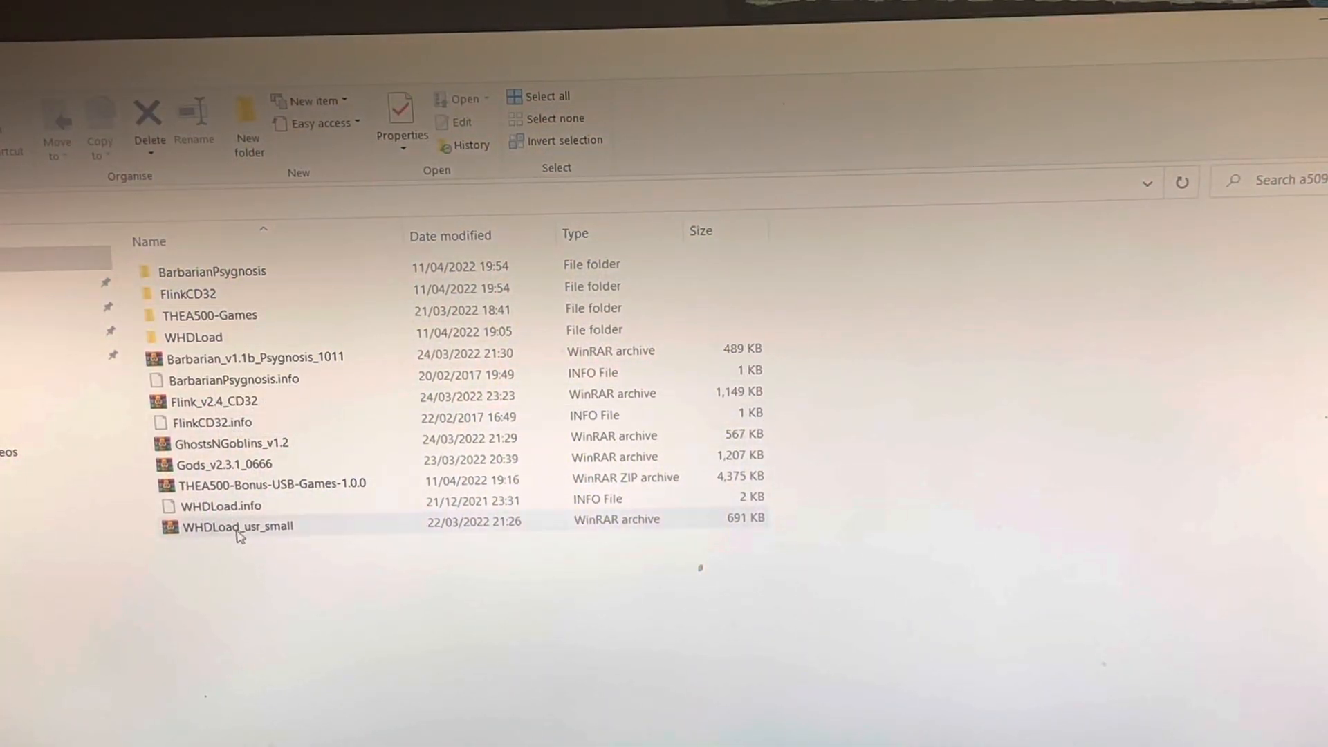
mouse_move(240, 526)
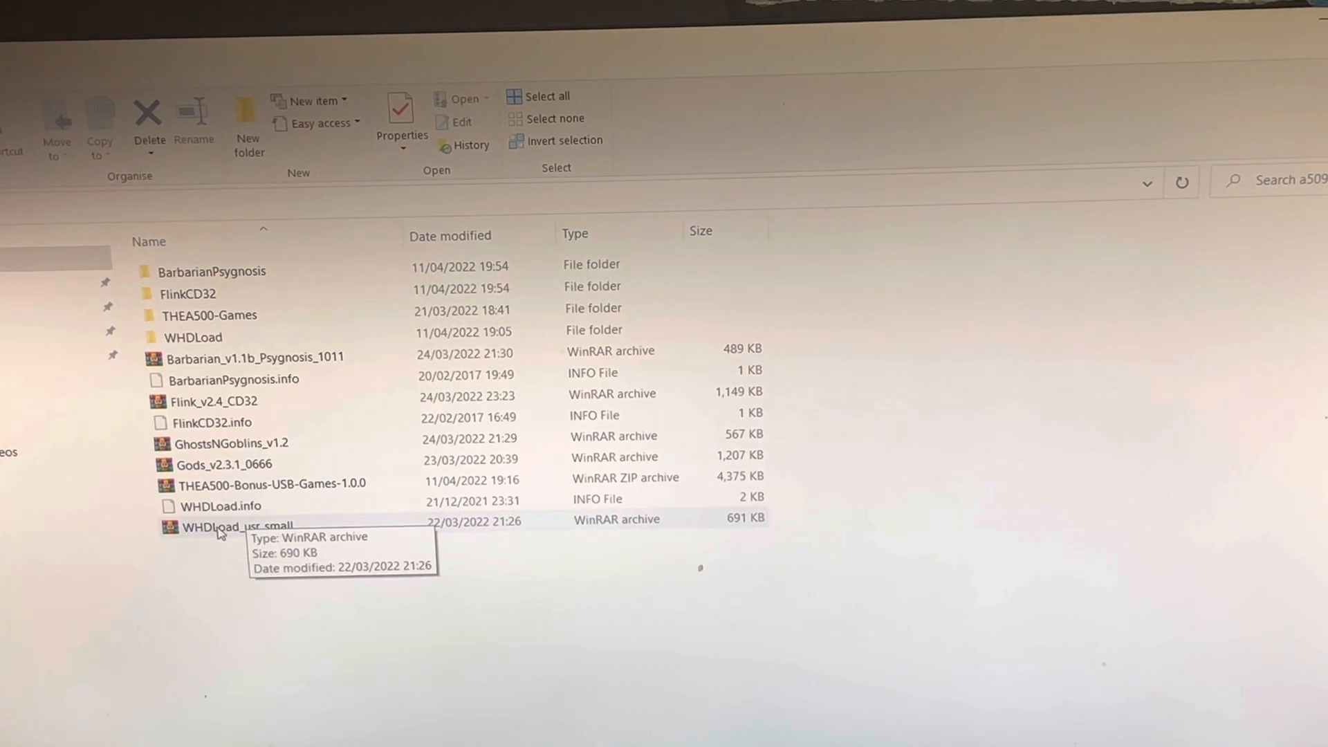
mouse_move(222, 532)
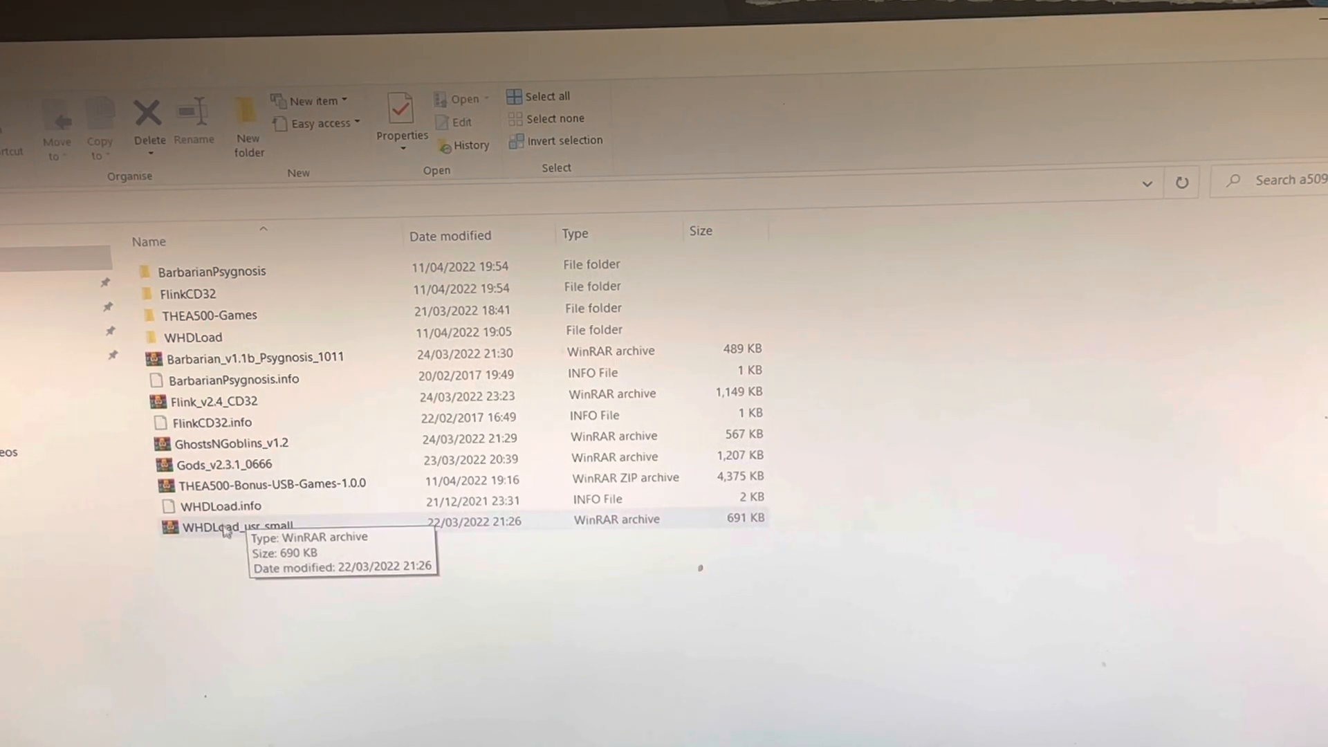
mouse_move(1042, 301)
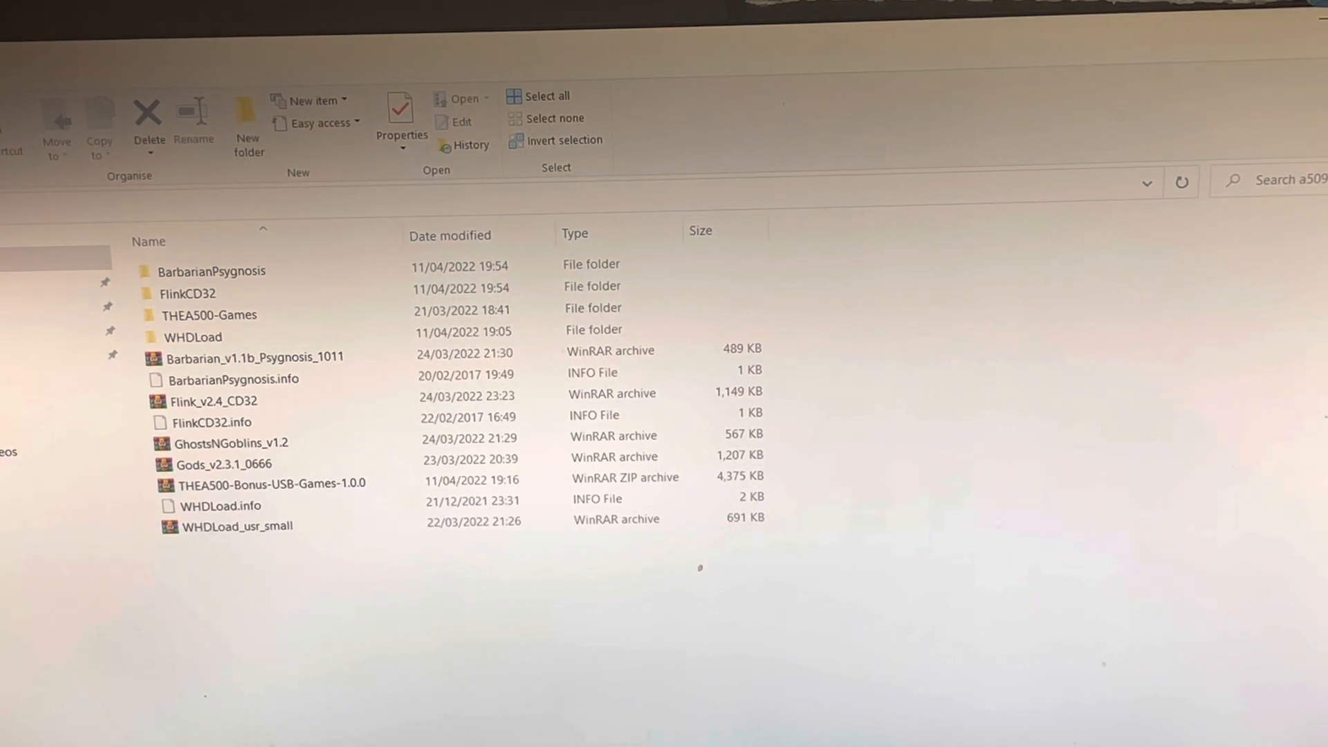
mouse_move(986, 210)
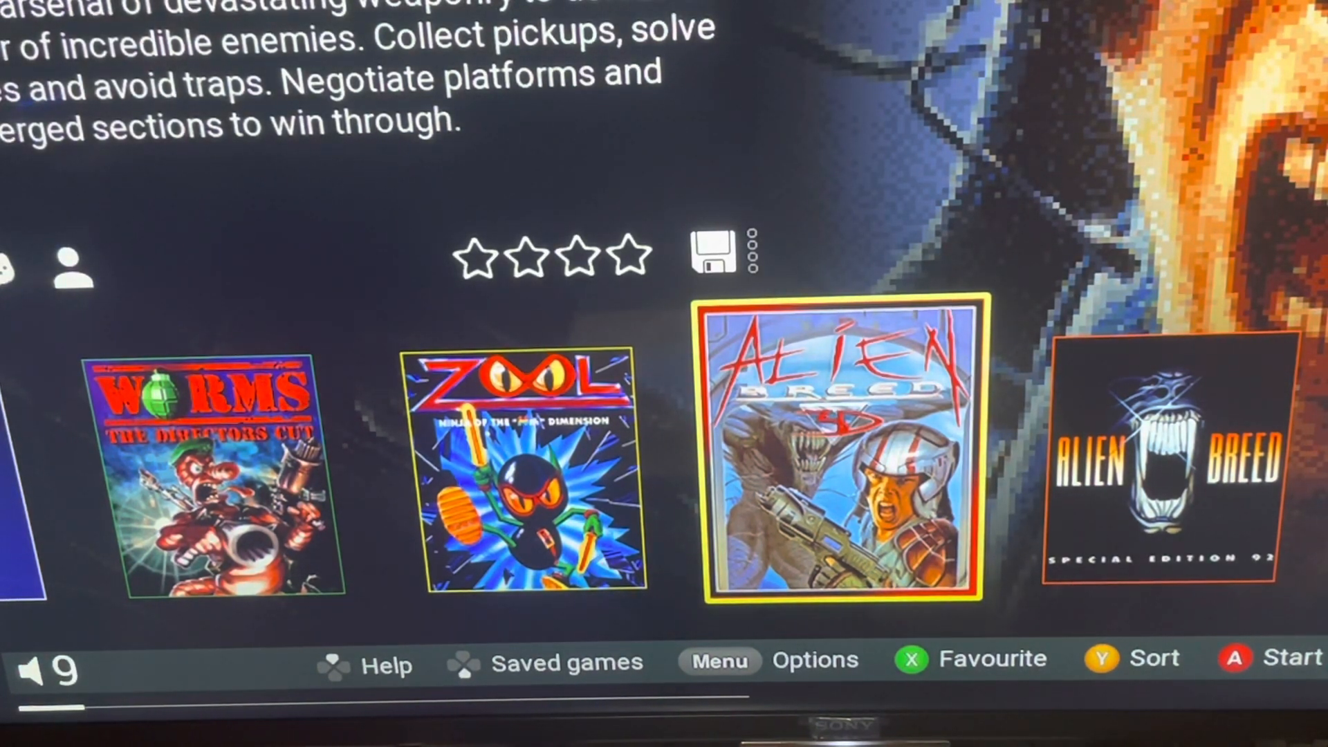
Scroll the THEA500 Mini carousel left past Worms, Zool and the Alien Breed titles
scroll(left, 3)
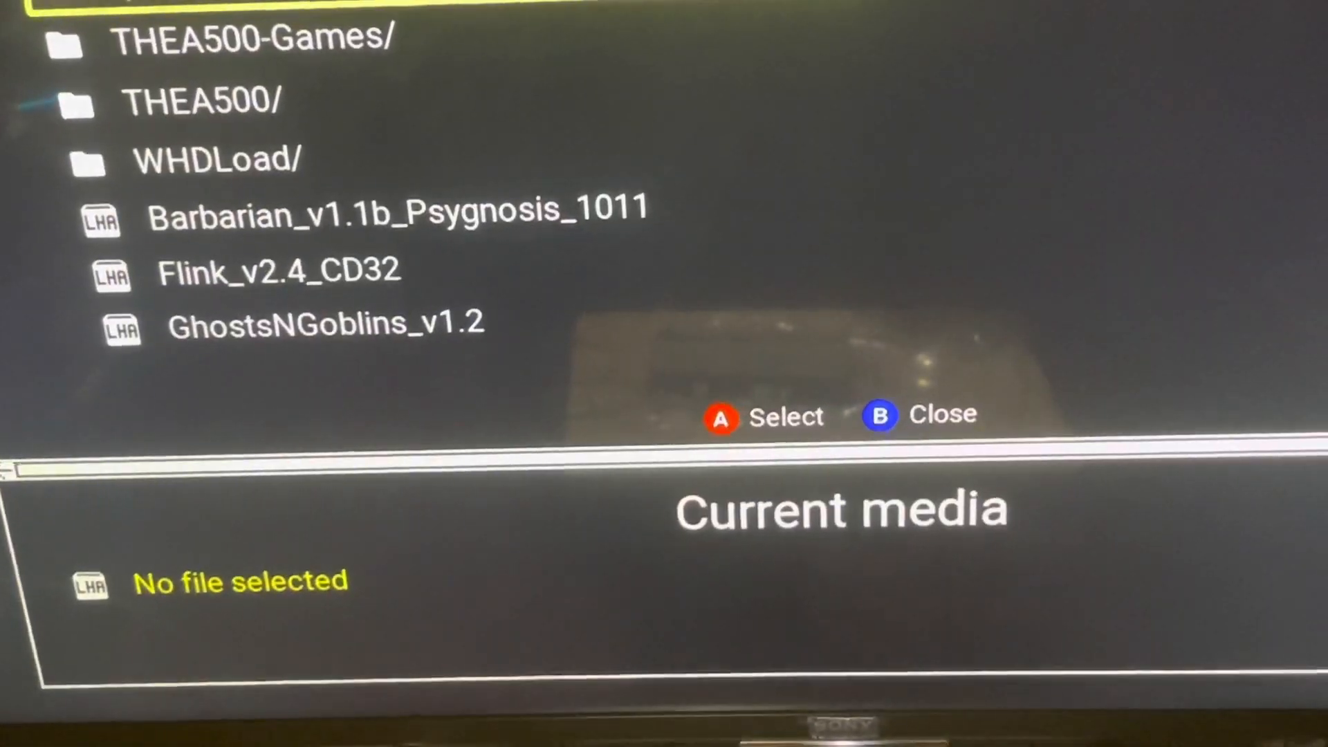
Move down the USB media browser list toward the Barbarian, Flink and GhostsNGoblins archives
scroll(up, 3)
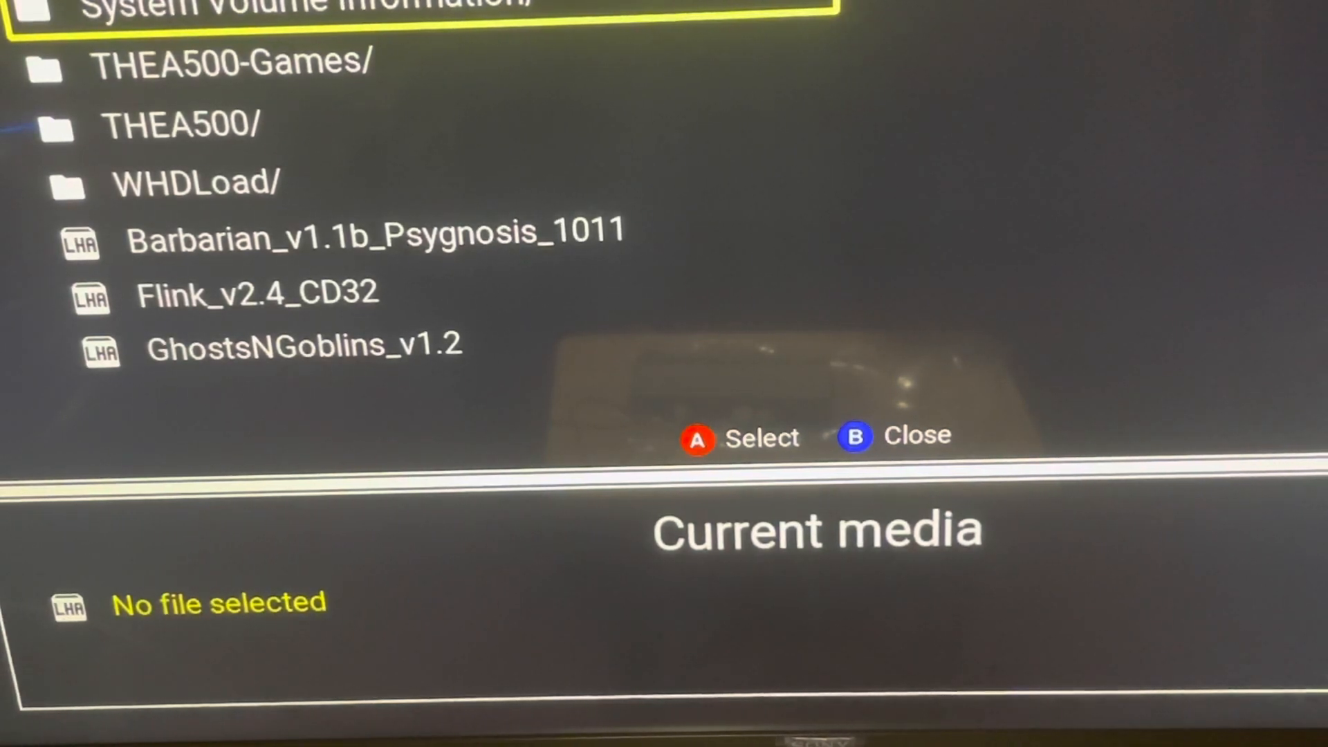
key(down)
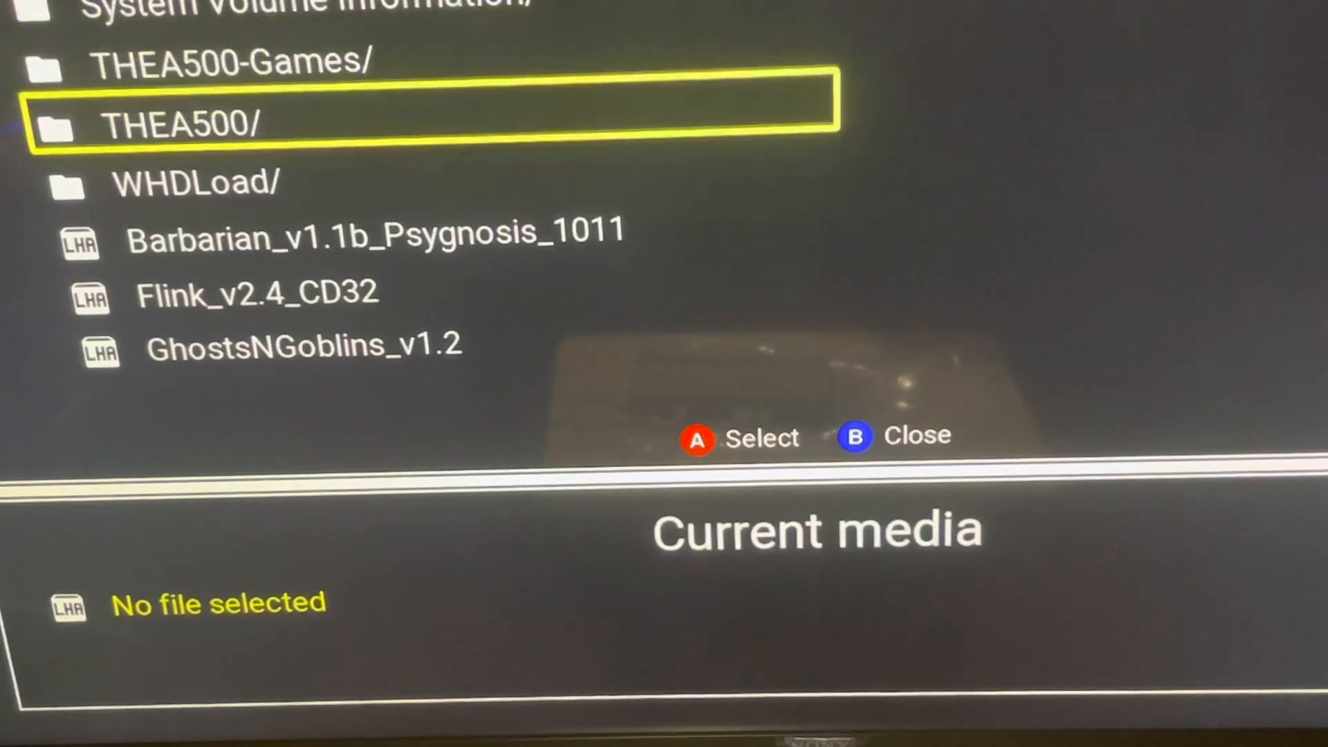
key(Down)
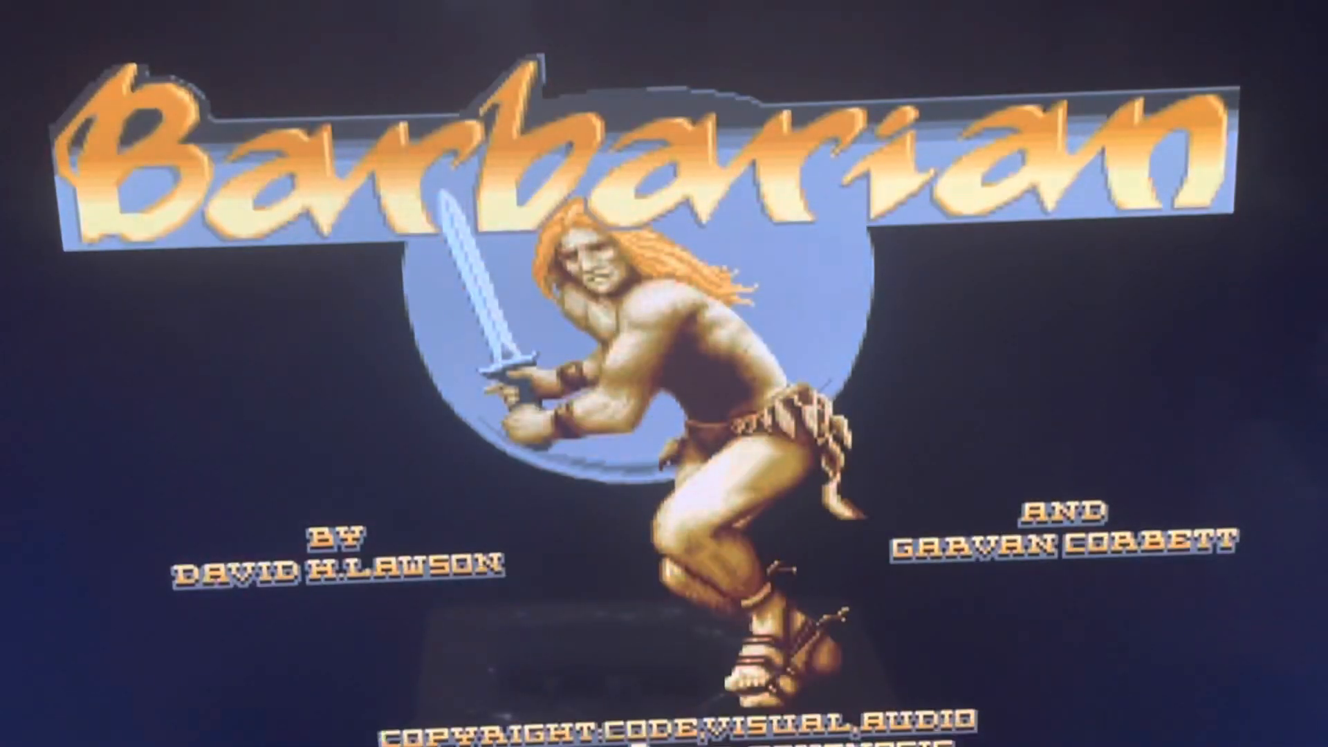
Skip Barbarian's title and welcome screens to reach the grassy stage
key(space)
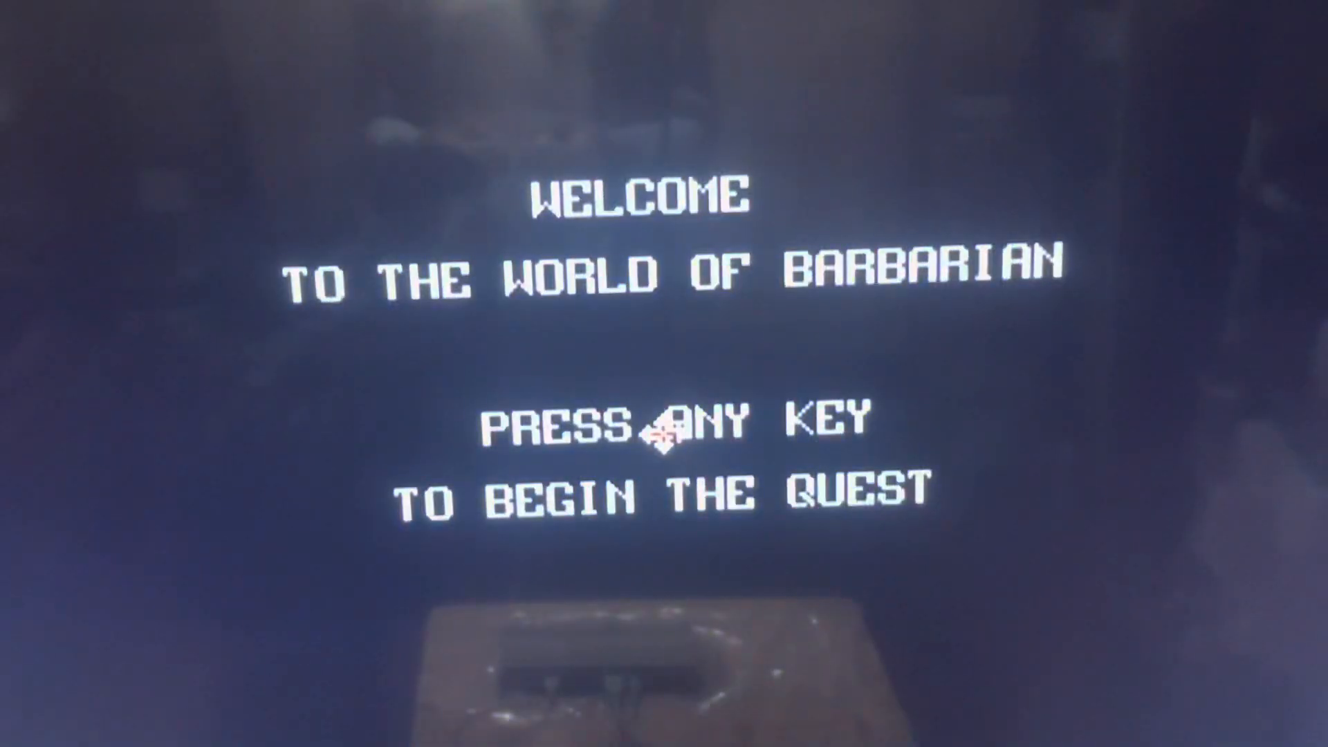
key(space)
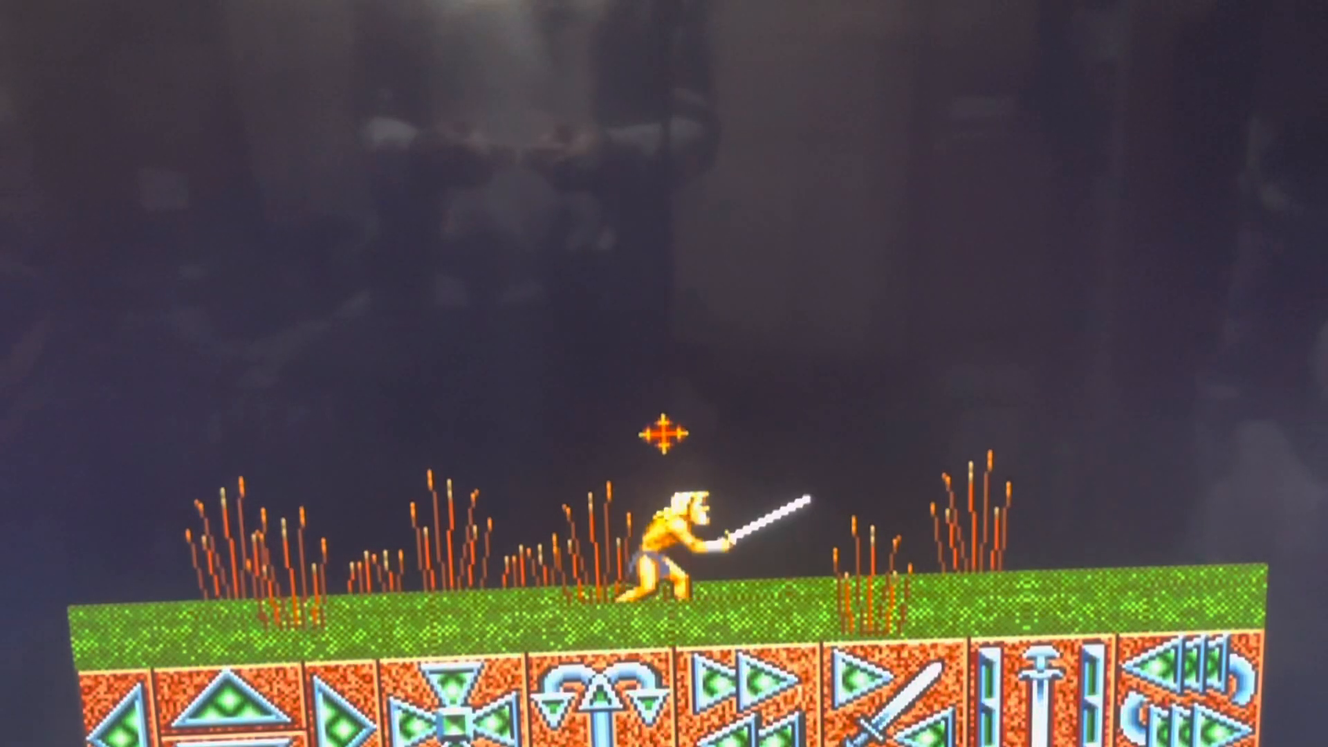